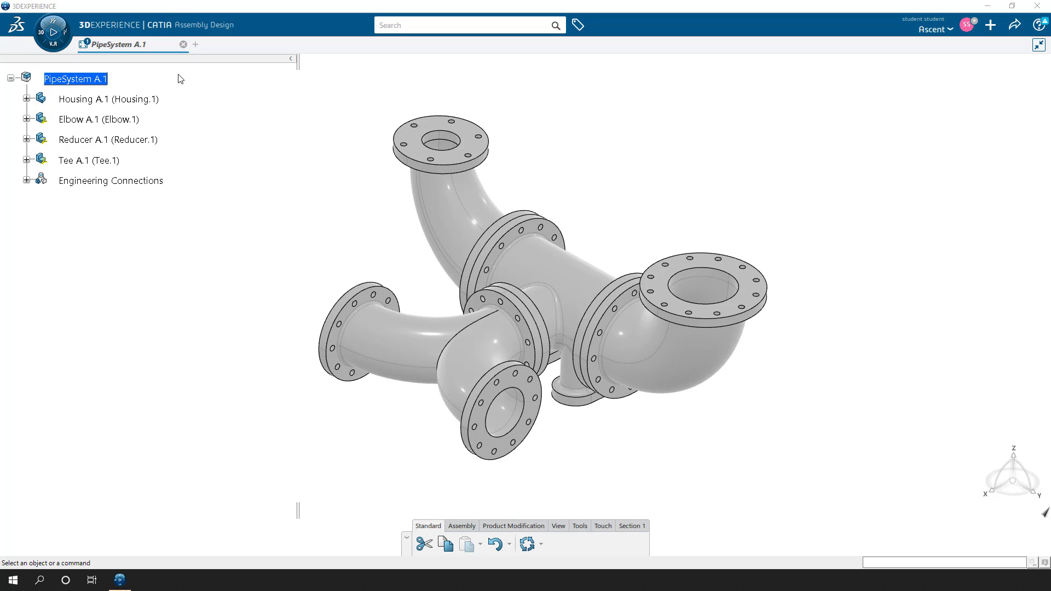
pyautogui.moveTo(129, 100)
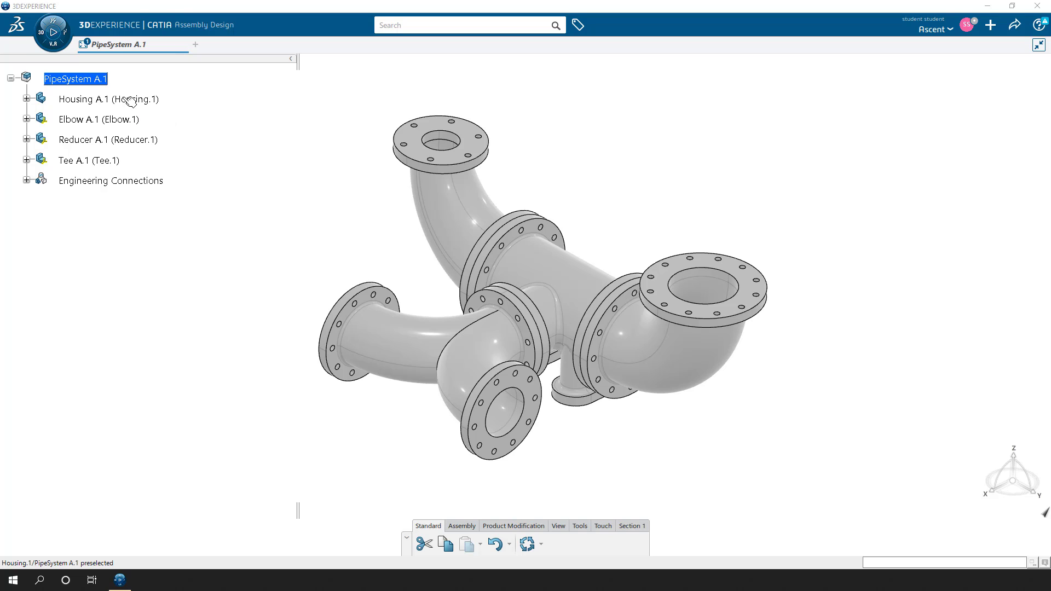
pyautogui.moveTo(52, 32)
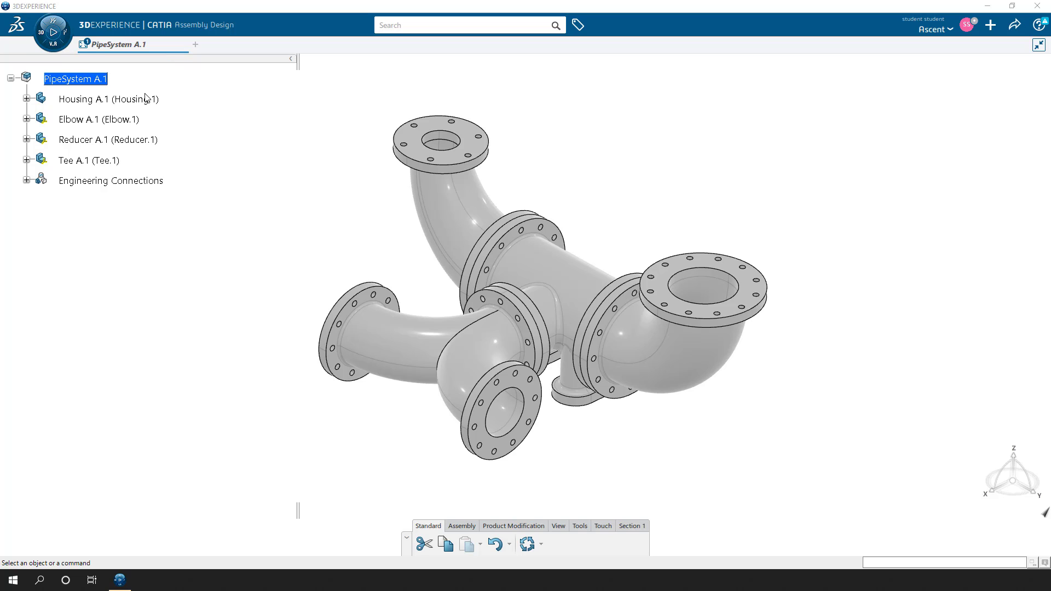
pyautogui.moveTo(249, 142)
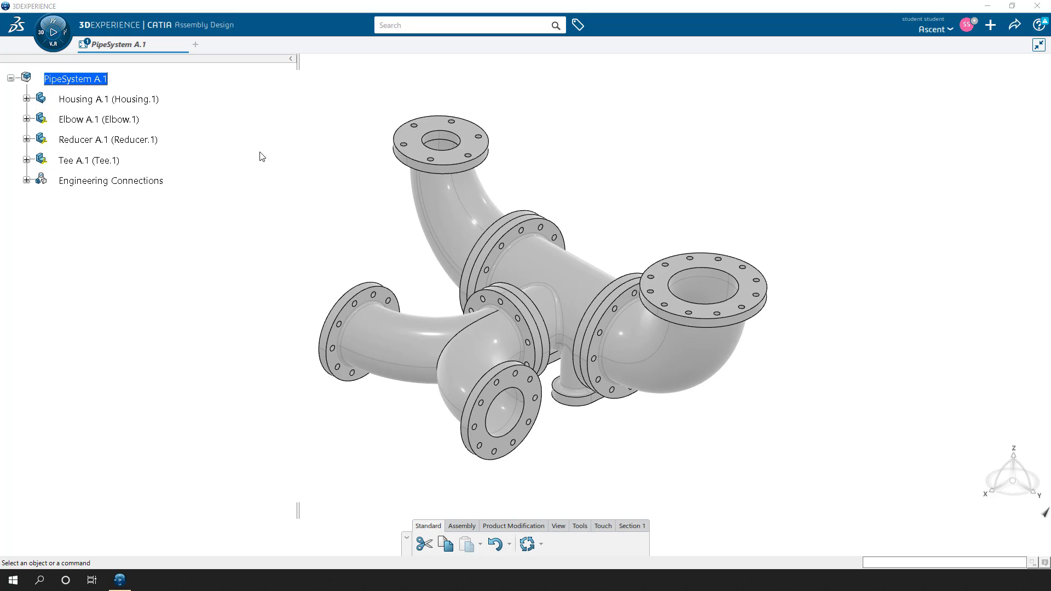
pyautogui.moveTo(304, 184)
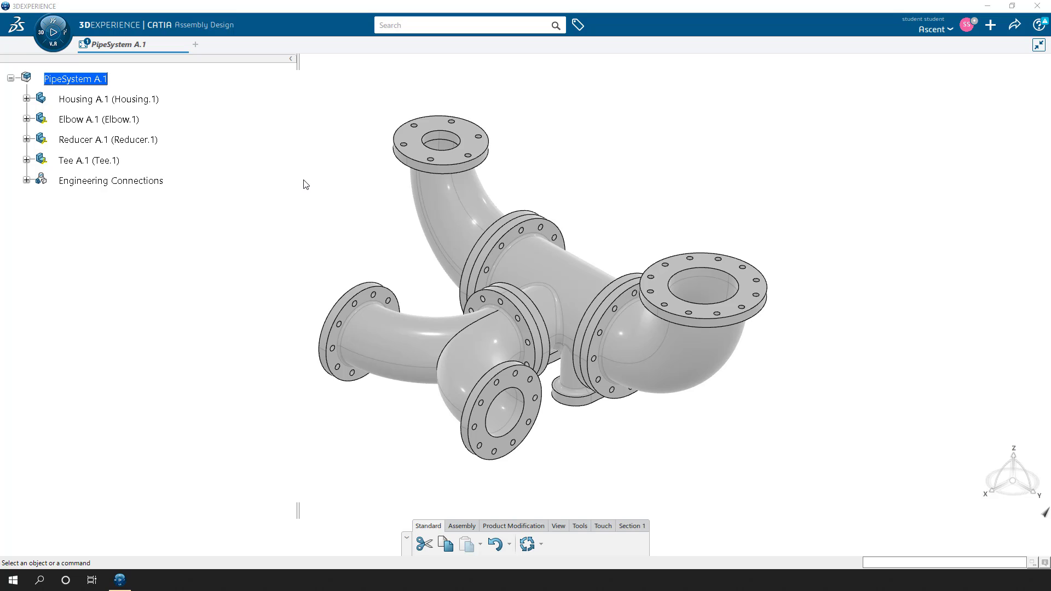
pyautogui.moveTo(198, 105)
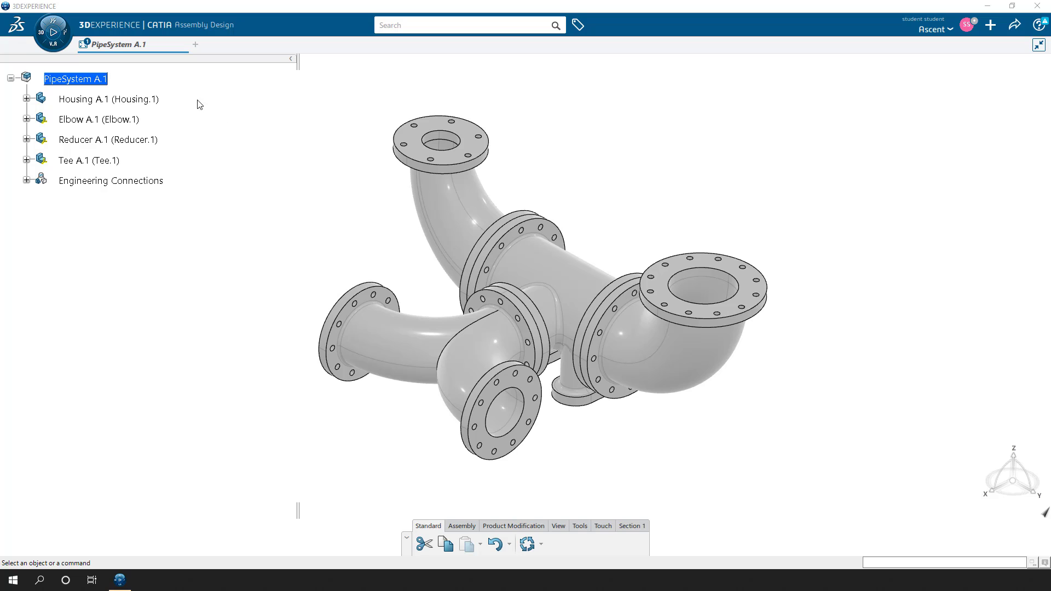
pyautogui.moveTo(305, 162)
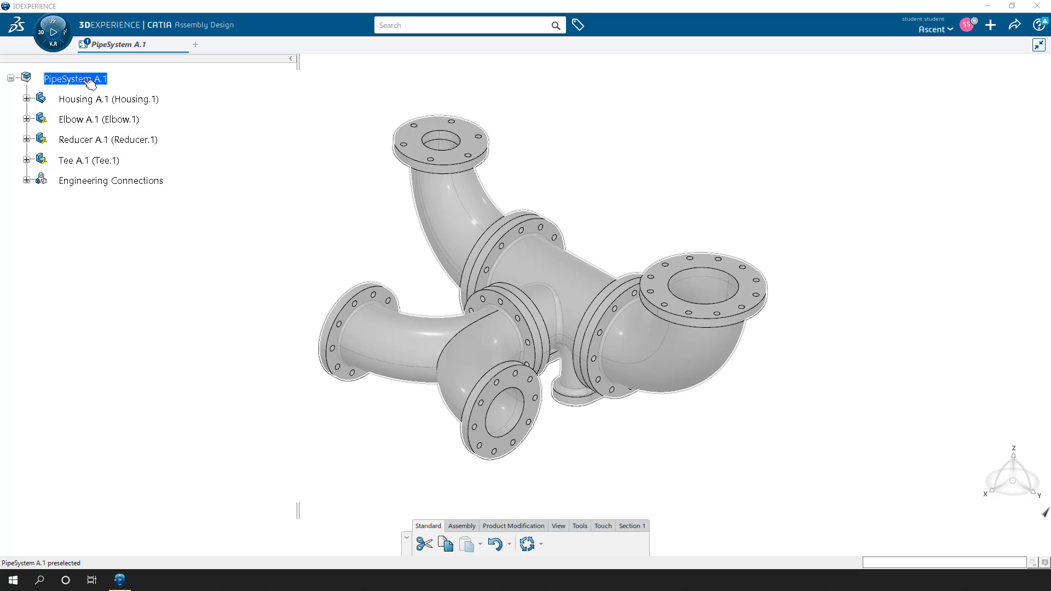
# Step: Expand Housing A.1, its part and Annotation Set.1 to list views, datums, tolerances and dimensions
pyautogui.click(28, 98)
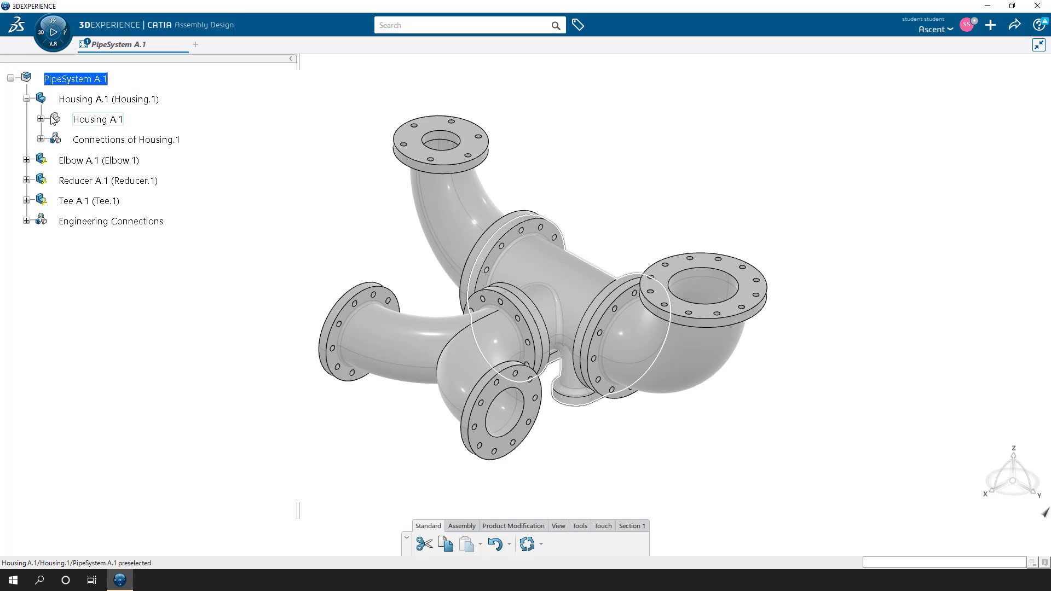
pyautogui.click(40, 118)
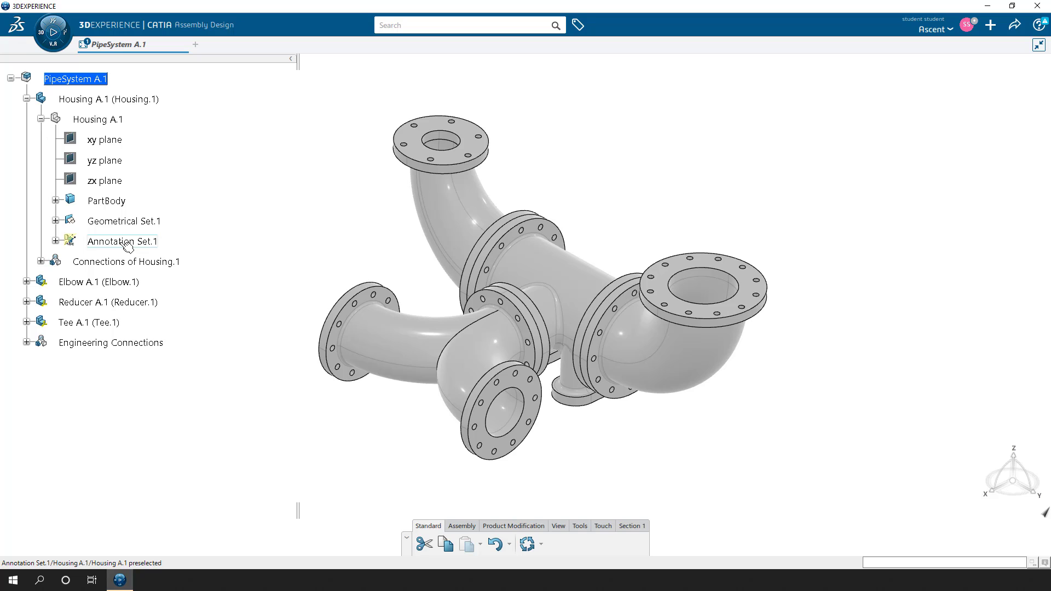
pyautogui.moveTo(125, 246)
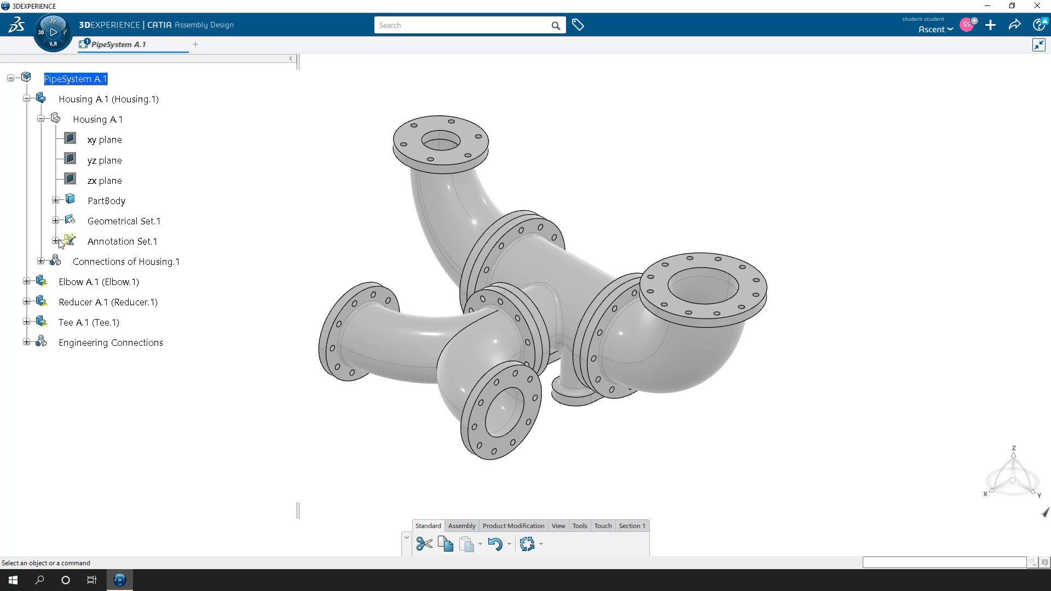
pyautogui.click(56, 241)
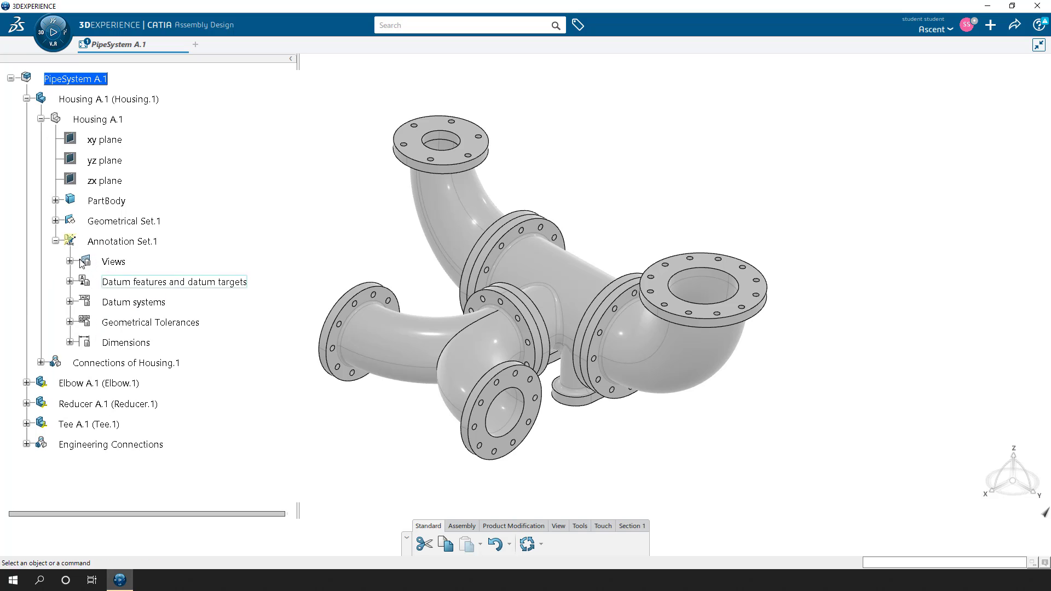
pyautogui.moveTo(417, 226)
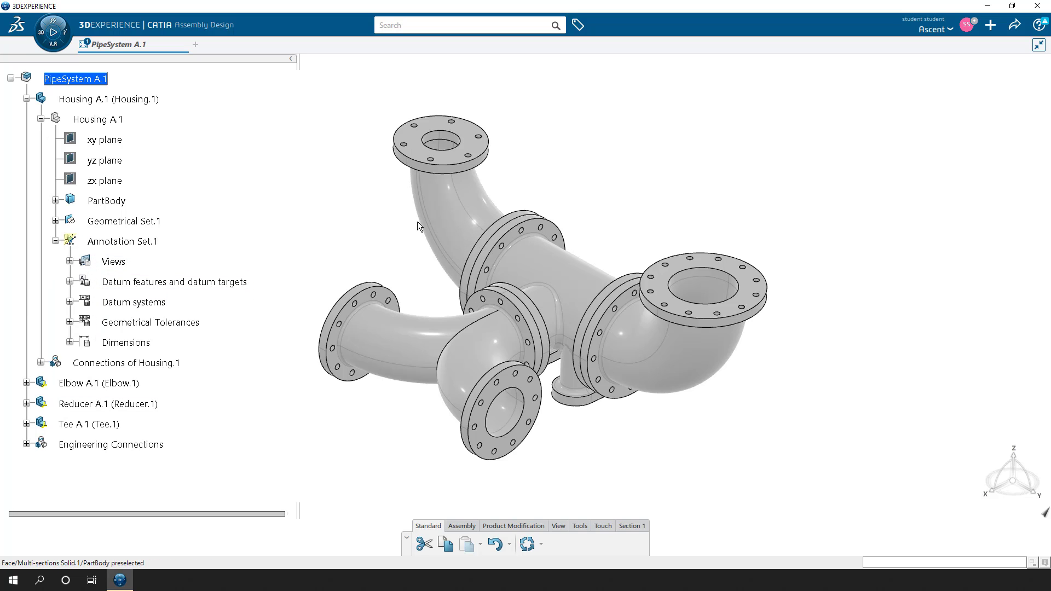
# Step: Show Annotation Set.1 of the Housing in 3D and rotate the assembly slightly to view it
pyautogui.rightClick(121, 241)
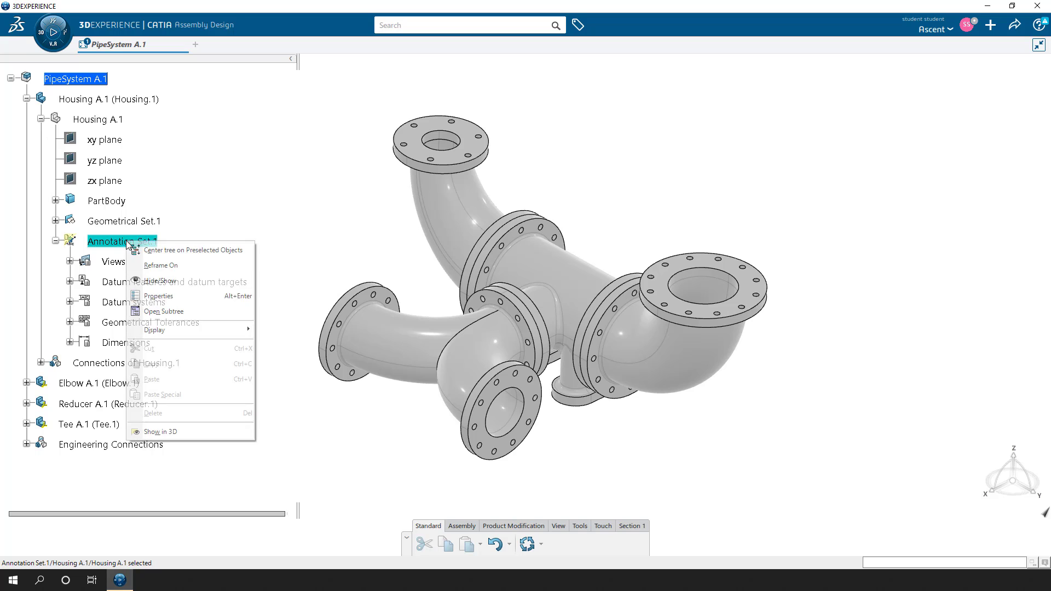
pyautogui.moveTo(159, 431)
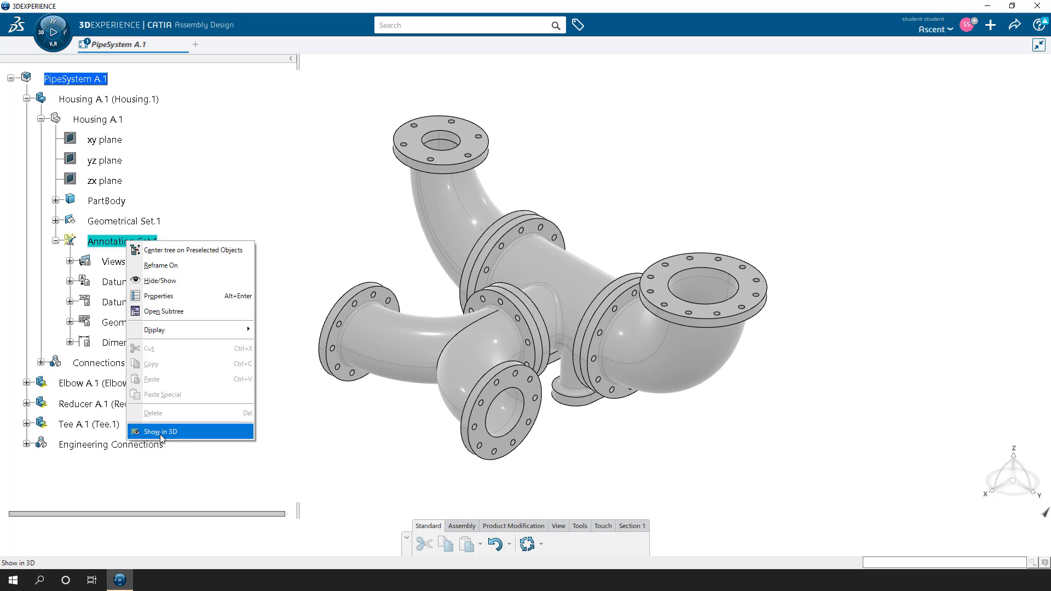
pyautogui.click(158, 431)
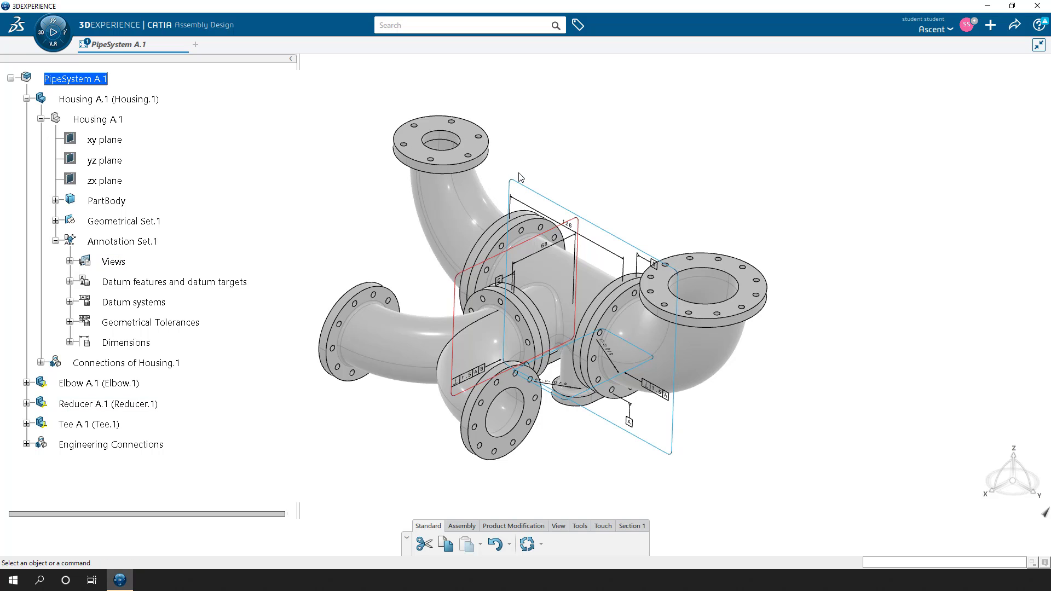
pyautogui.moveTo(522, 271)
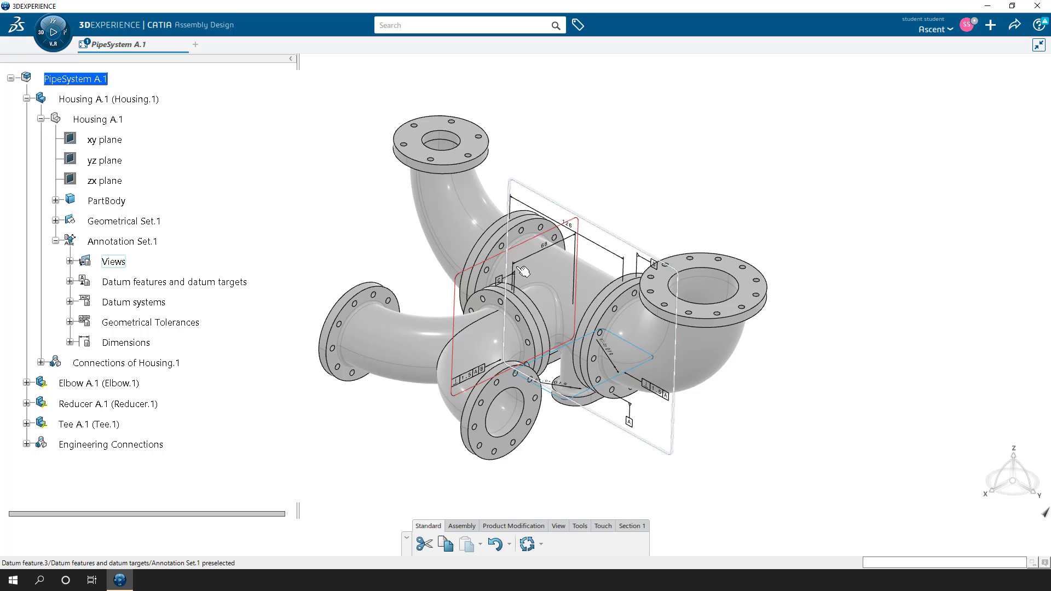
pyautogui.moveTo(521, 270); pyautogui.dragTo(511, 239)
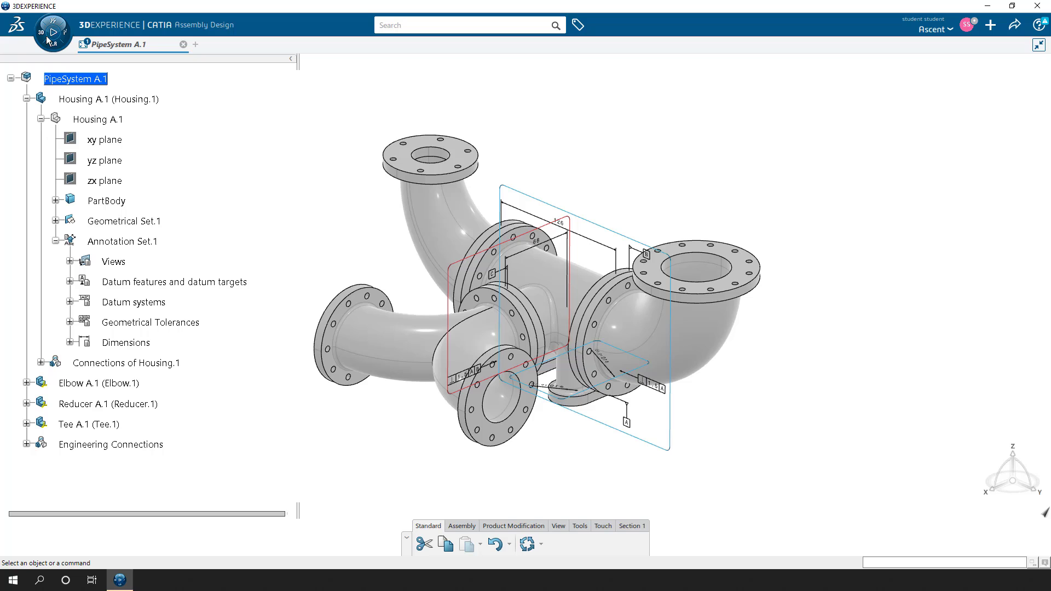
pyautogui.moveTo(111, 43)
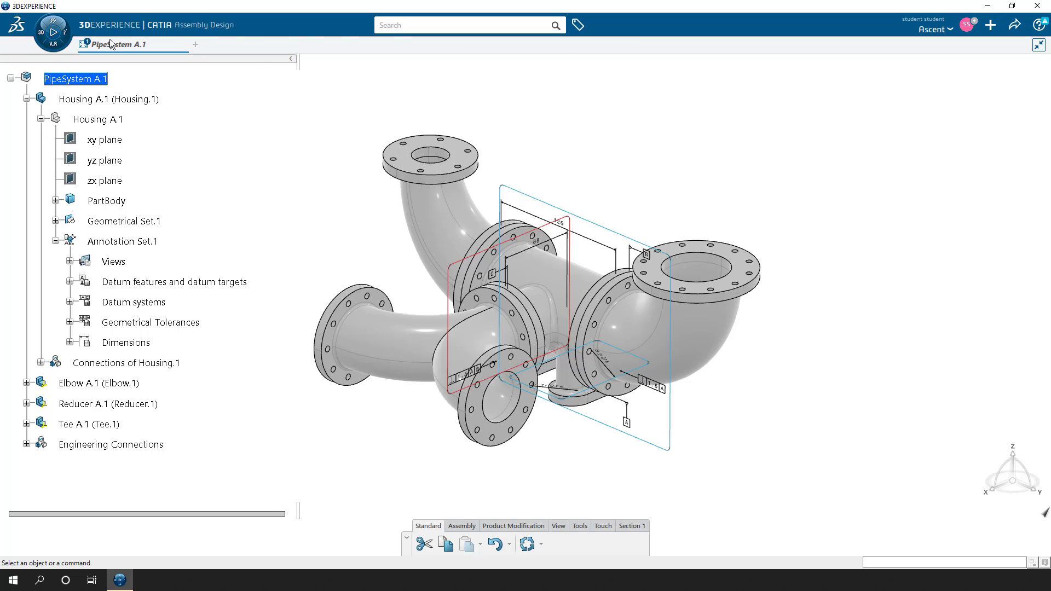
# Step: Bring up the compass My Apps panel listing 3D Tolerancing & Annotation
pyautogui.click(53, 32)
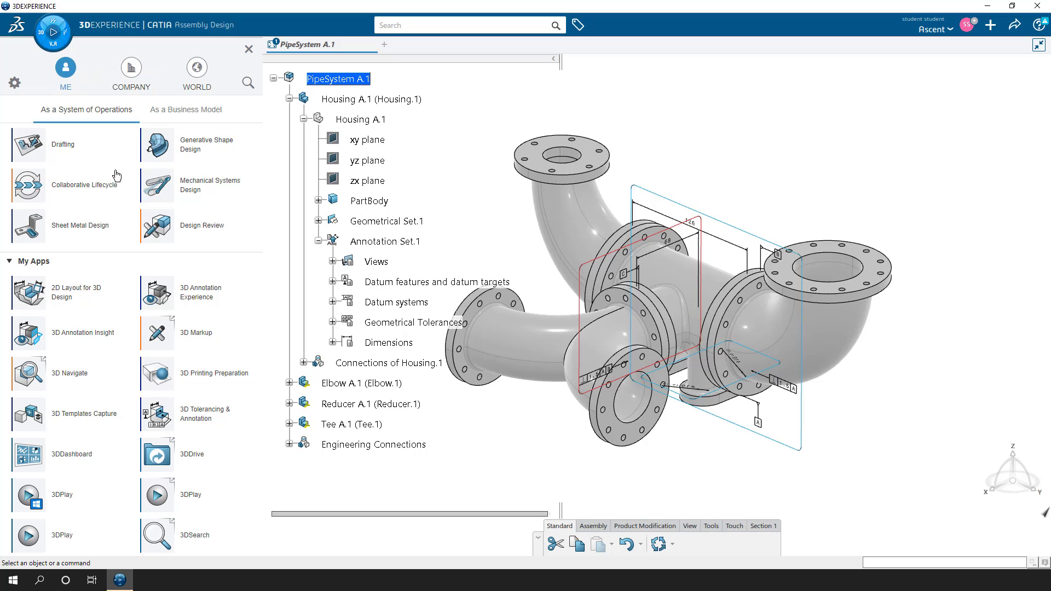
pyautogui.moveTo(142, 373)
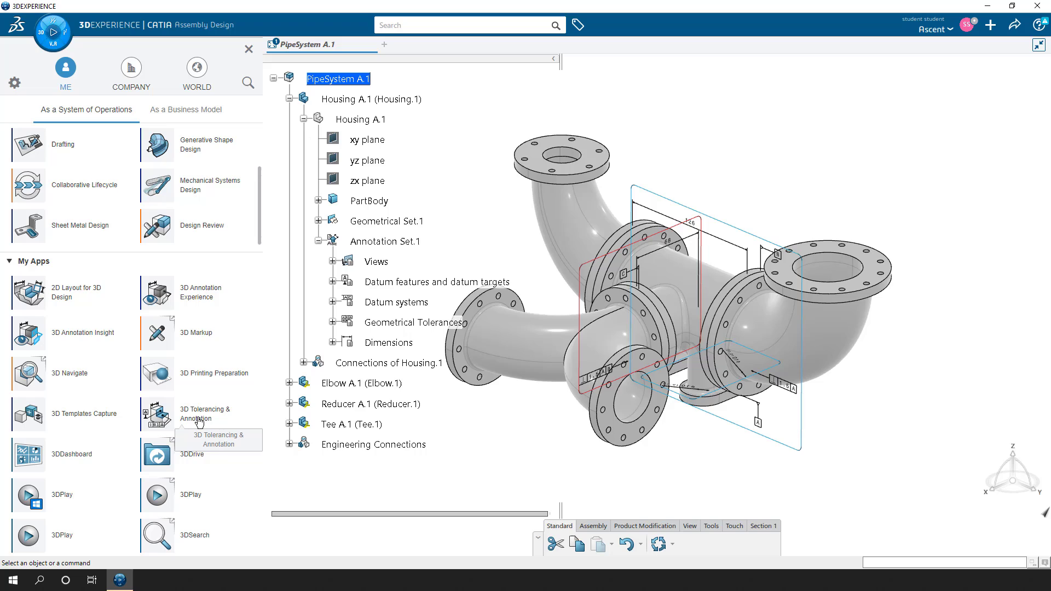
pyautogui.moveTo(187, 416)
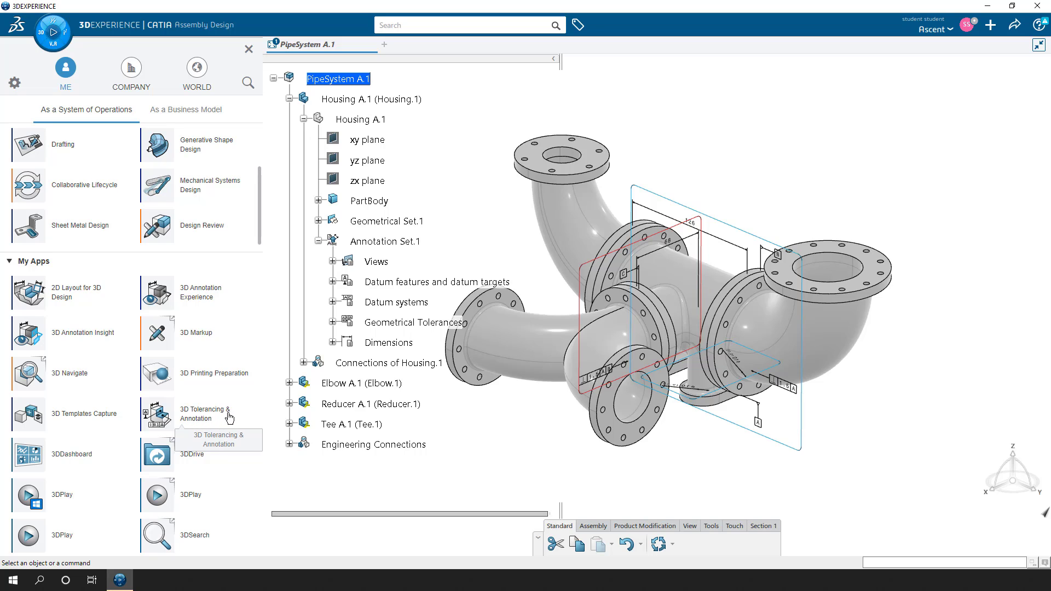
pyautogui.moveTo(231, 420)
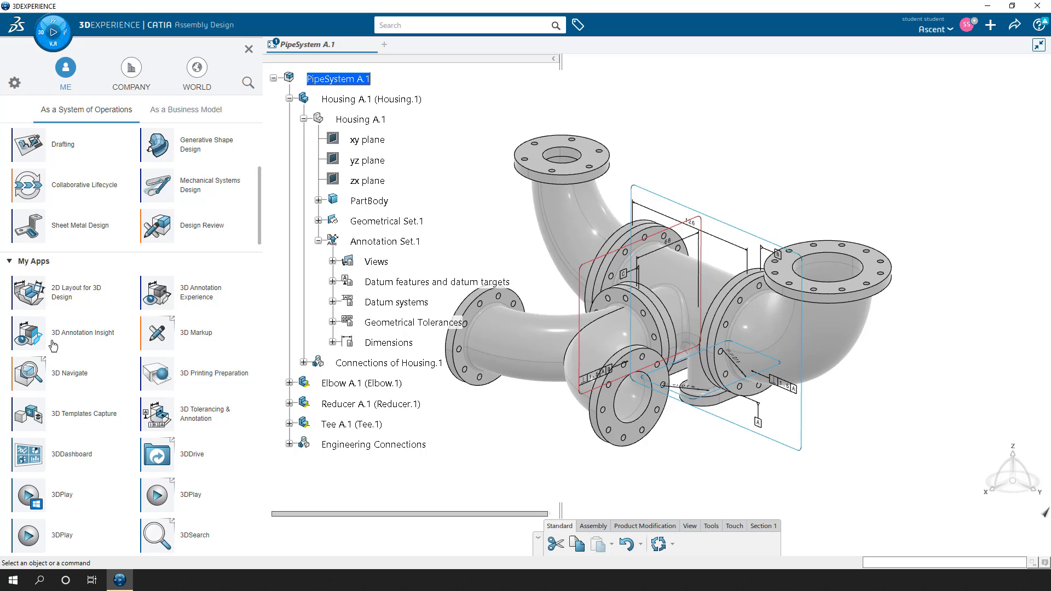
pyautogui.moveTo(104, 338)
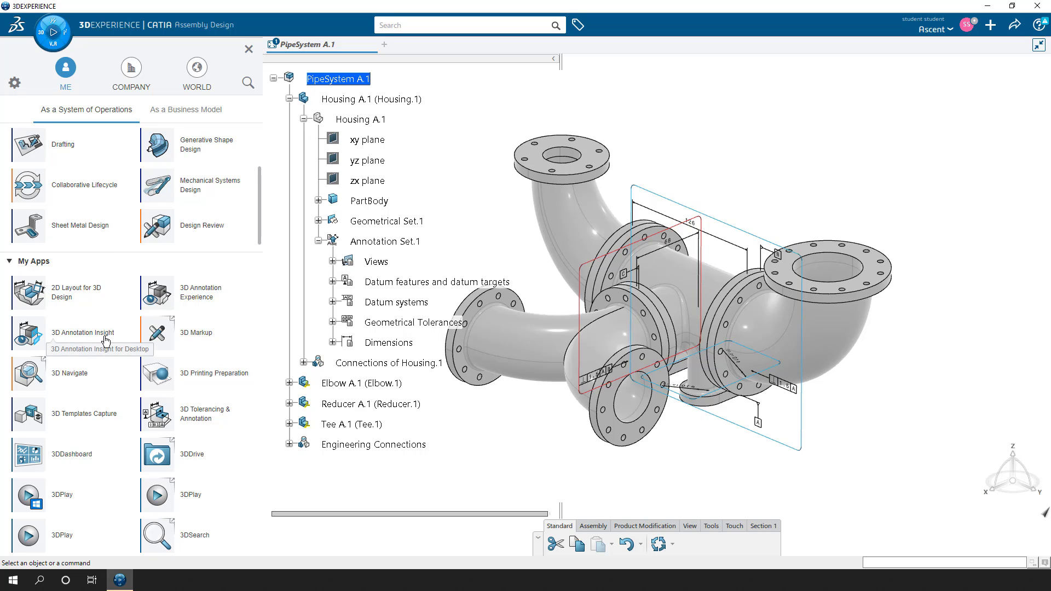
pyautogui.moveTo(376, 307)
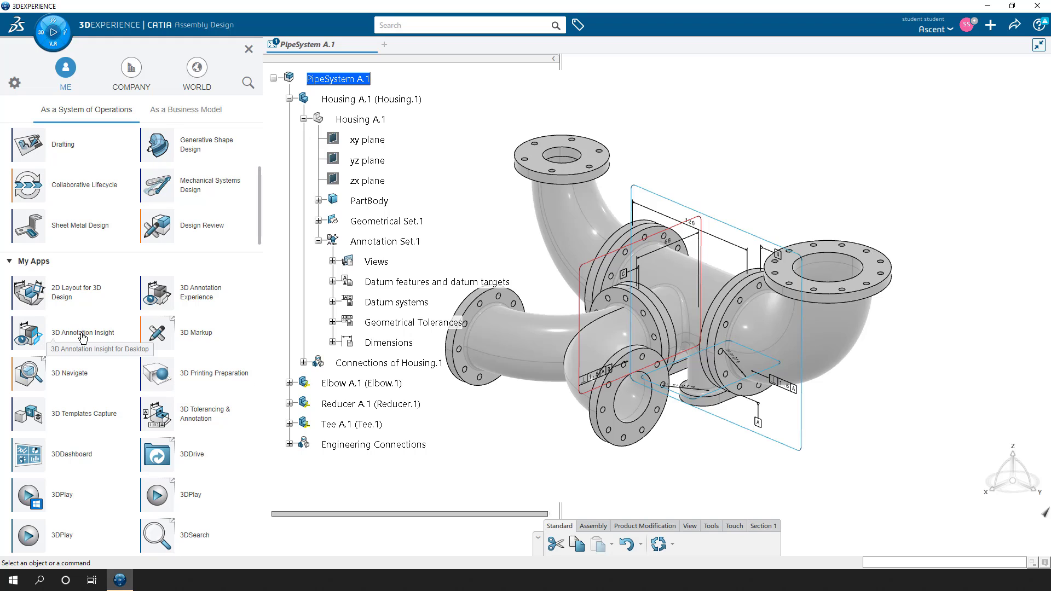
# Step: Hide the Housing's Annotation Set.1 in 3D, leaving the bare pipe assembly
pyautogui.click(83, 333)
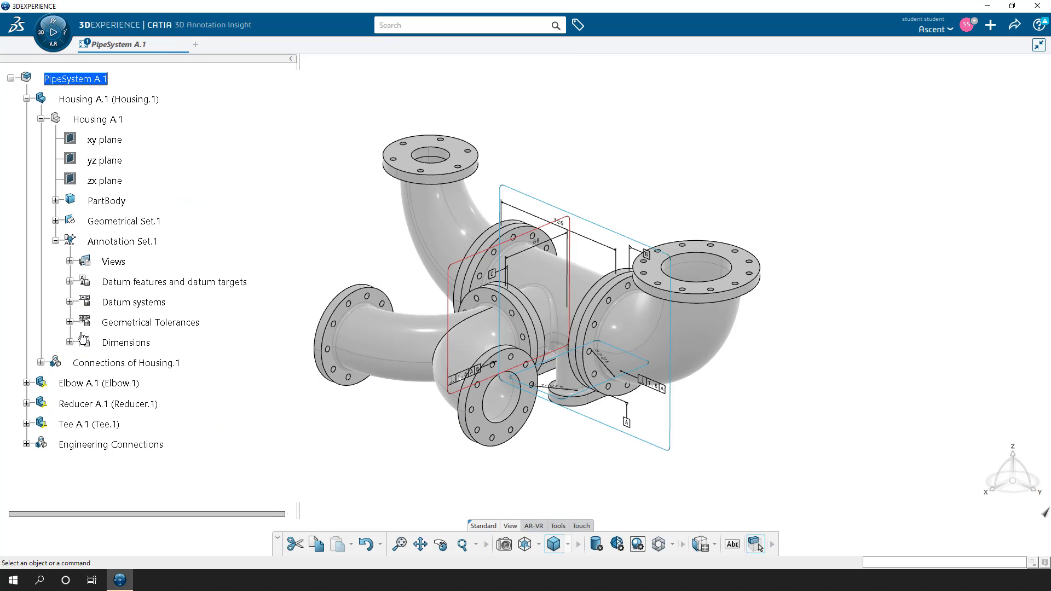
pyautogui.moveTo(272, 184)
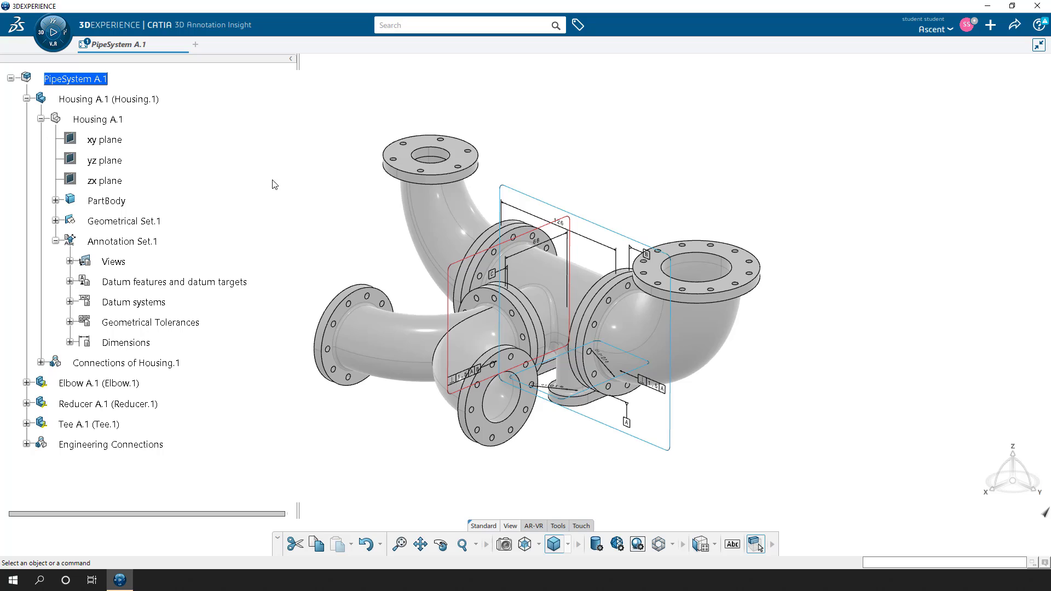
pyautogui.moveTo(198, 32)
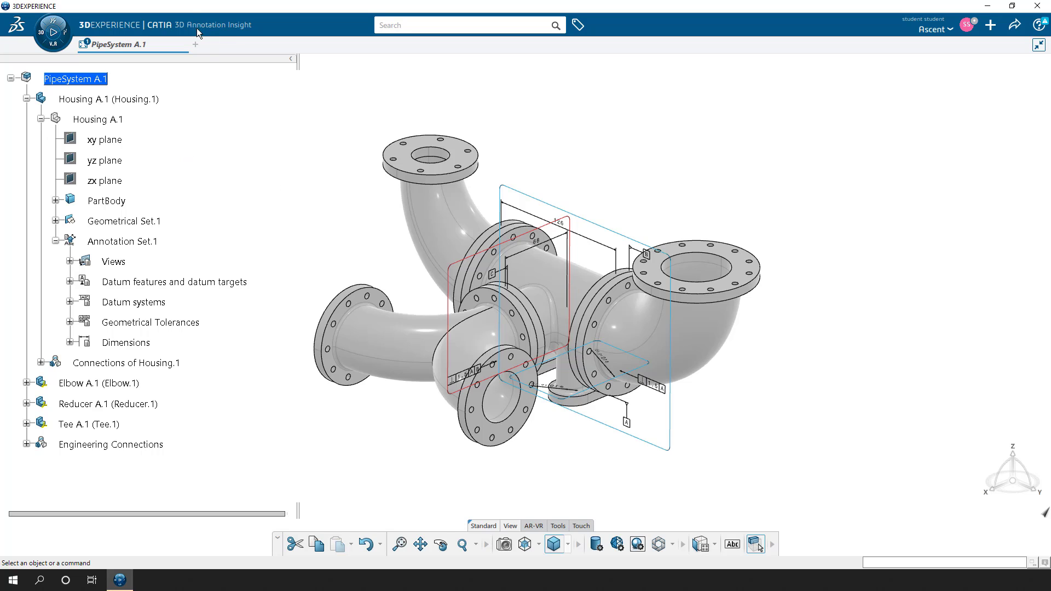
pyautogui.moveTo(169, 256)
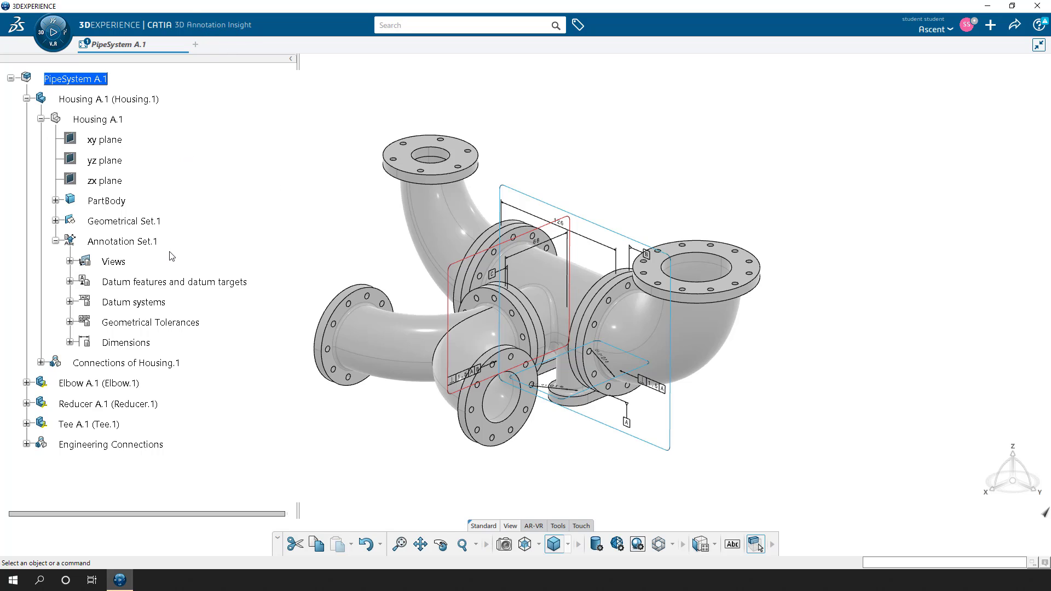
pyautogui.rightClick(122, 241)
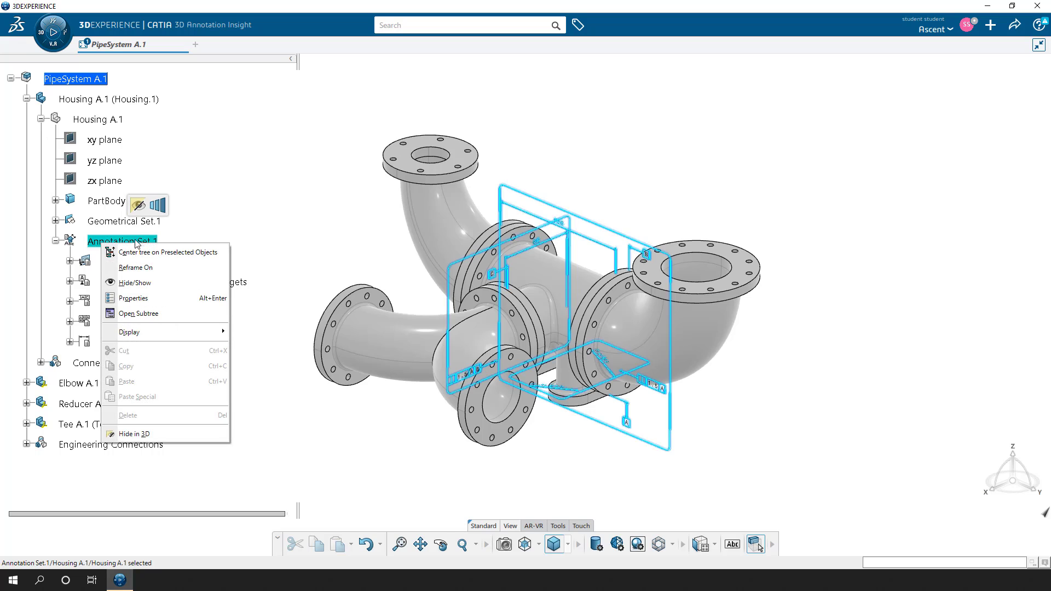
pyautogui.moveTo(133, 433)
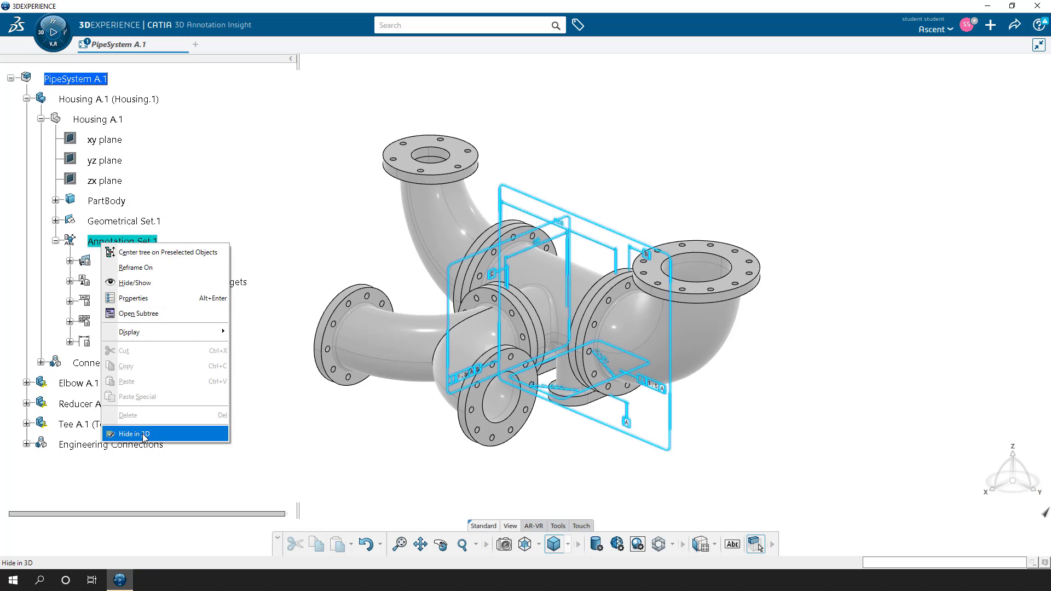
pyautogui.click(132, 433)
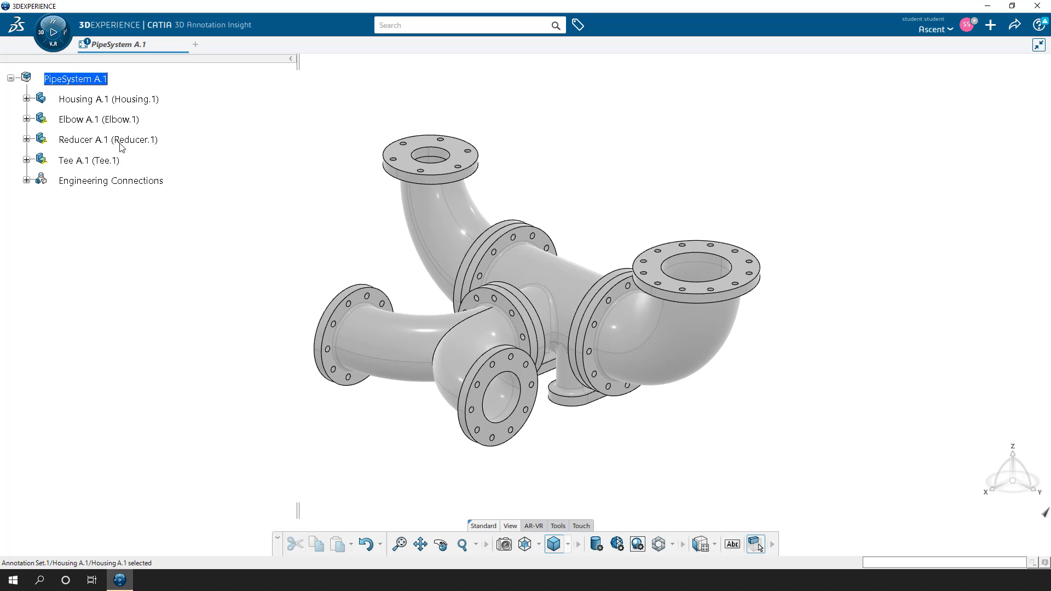
# Step: Redisplay the Housing annotations and enter Part Design on the Housing part
pyautogui.click(107, 98)
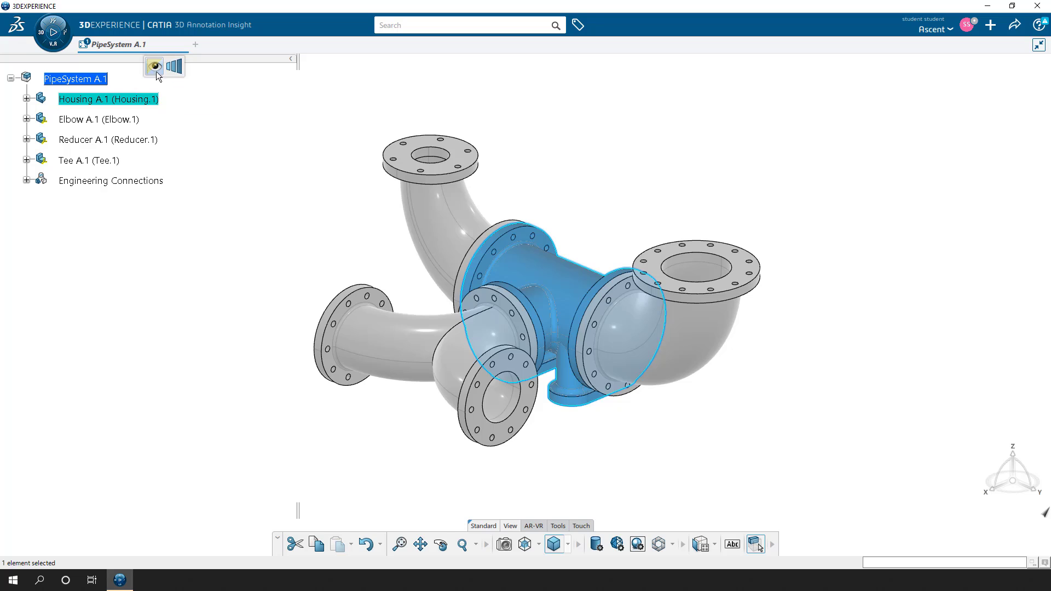
pyautogui.moveTo(153, 67)
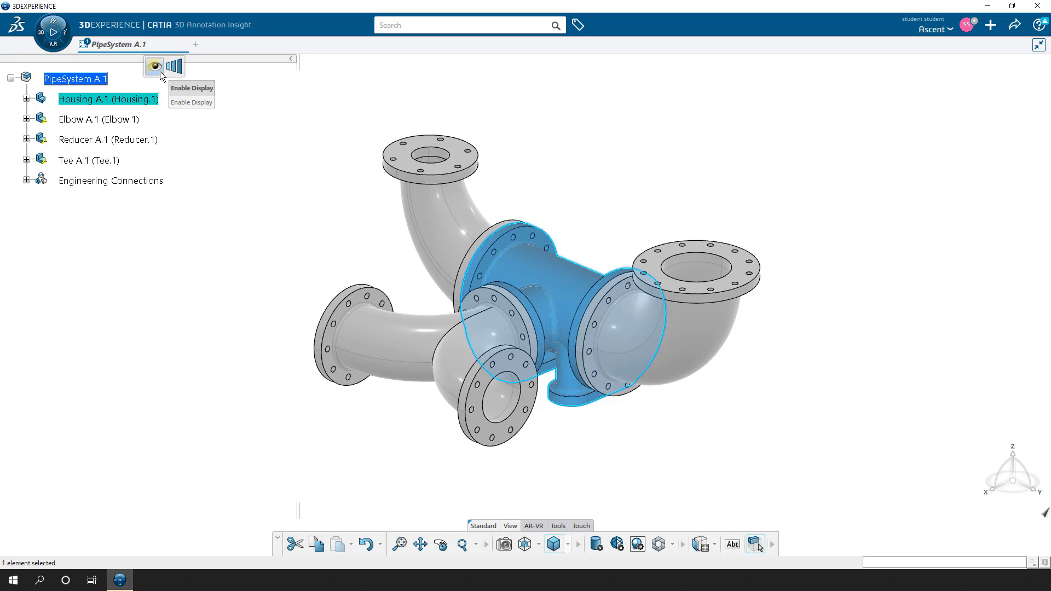
pyautogui.click(153, 66)
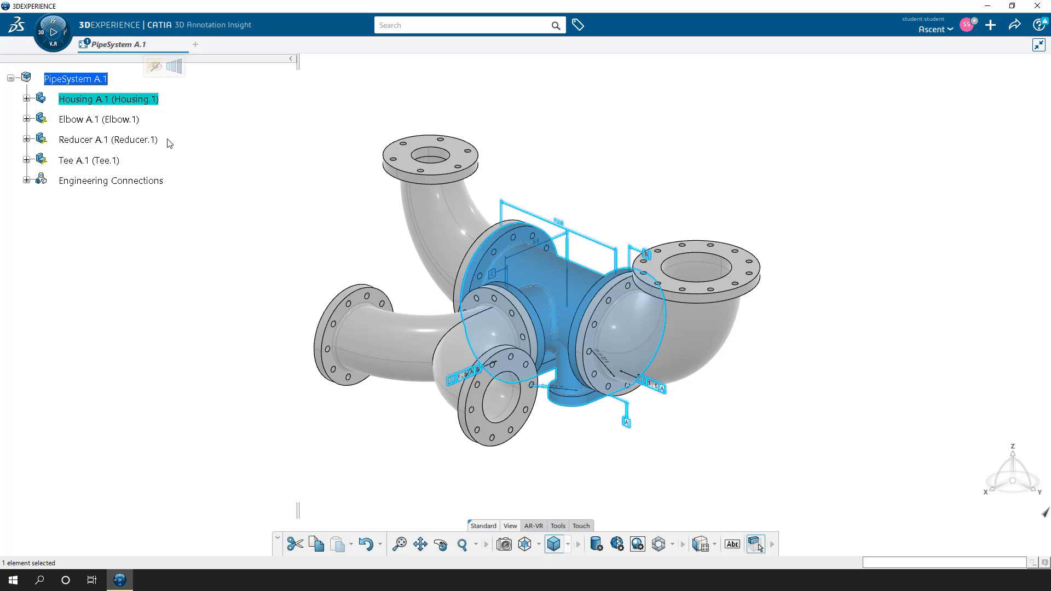
pyautogui.moveTo(159, 110)
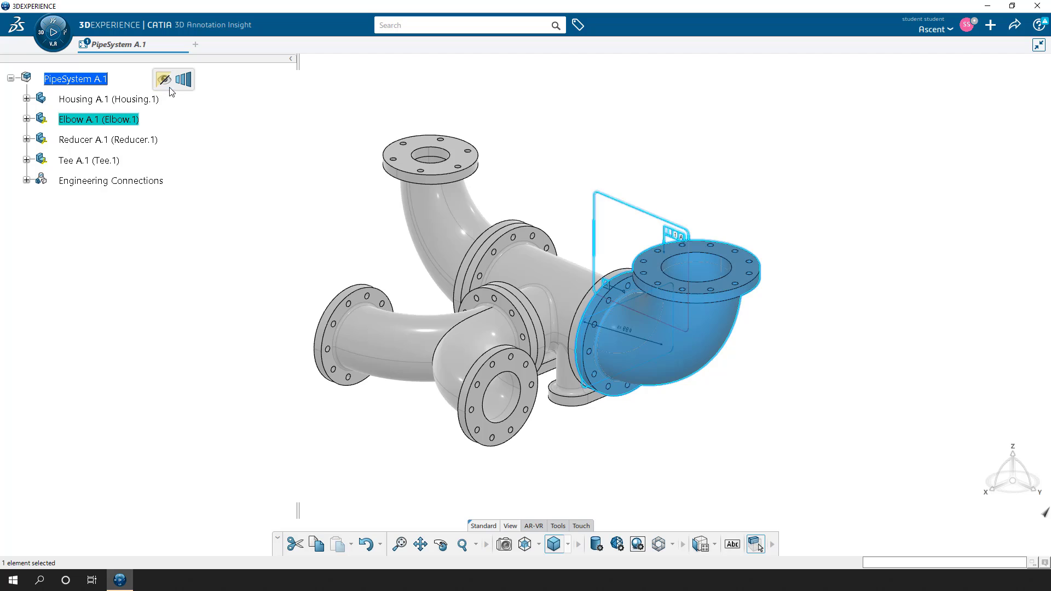
pyautogui.click(107, 98)
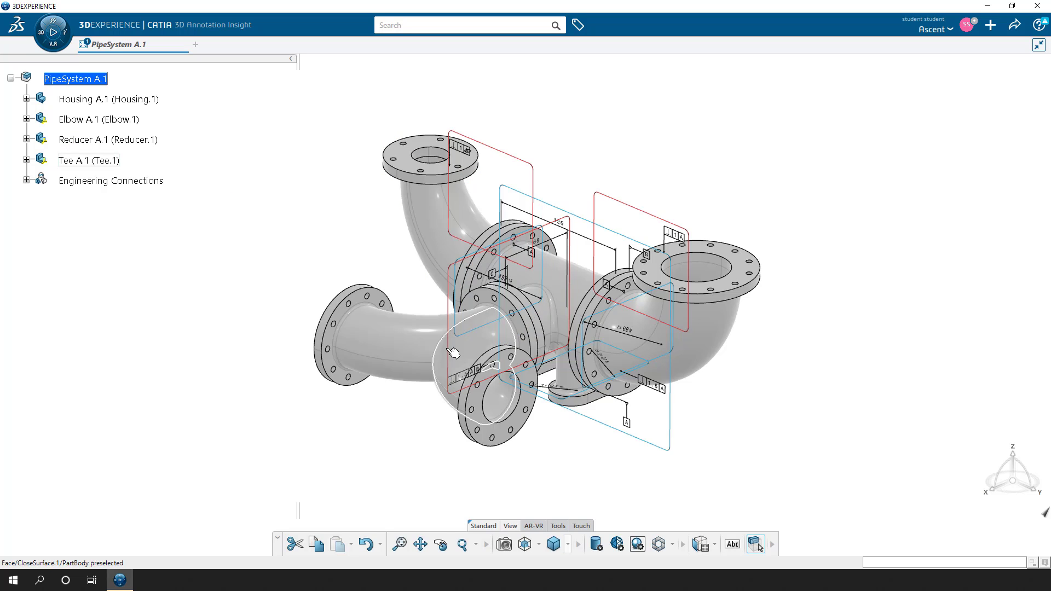
pyautogui.click(453, 353)
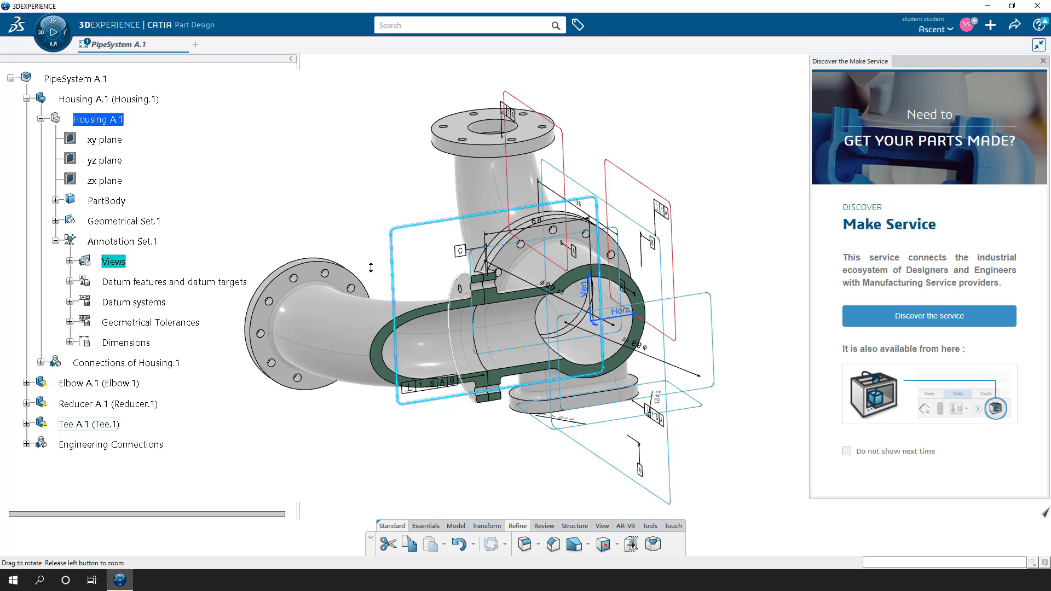
# Step: Activate the TeeFlangeView annotation view and dismiss the Make Service panel
pyautogui.click(75, 262)
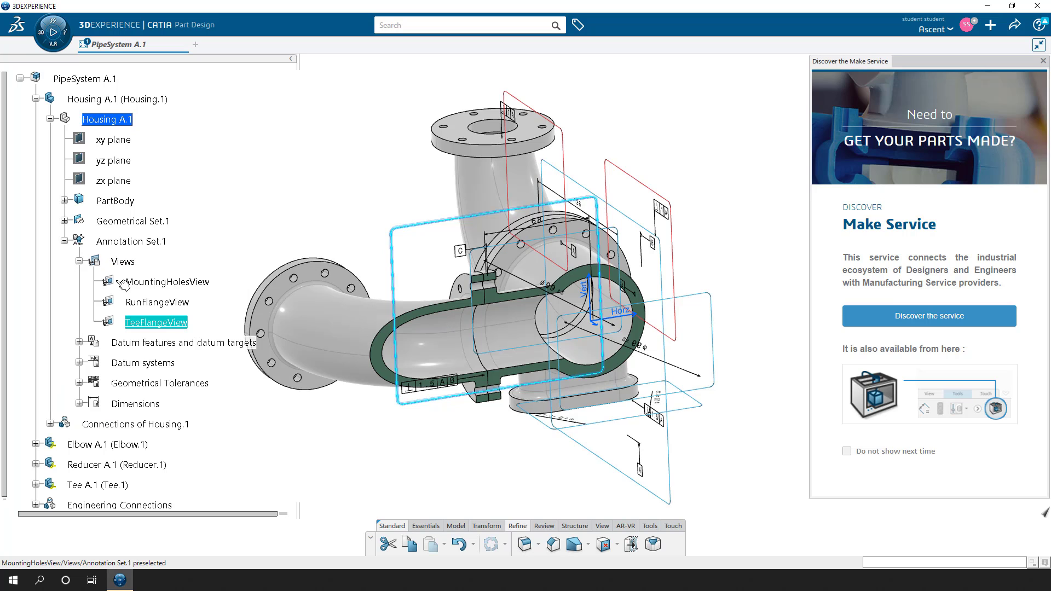
pyautogui.rightClick(155, 322)
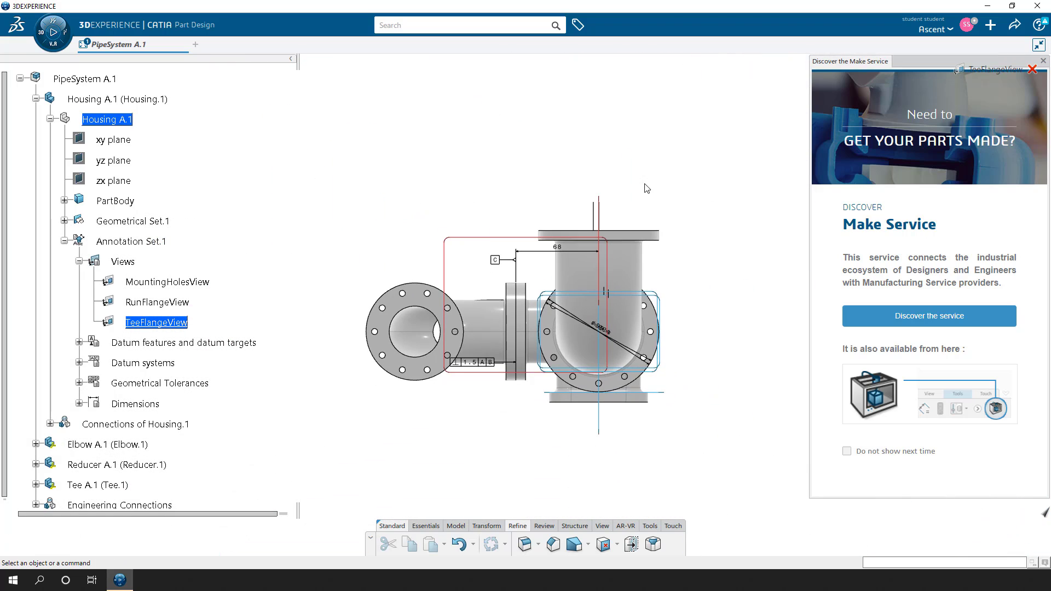
pyautogui.click(1043, 61)
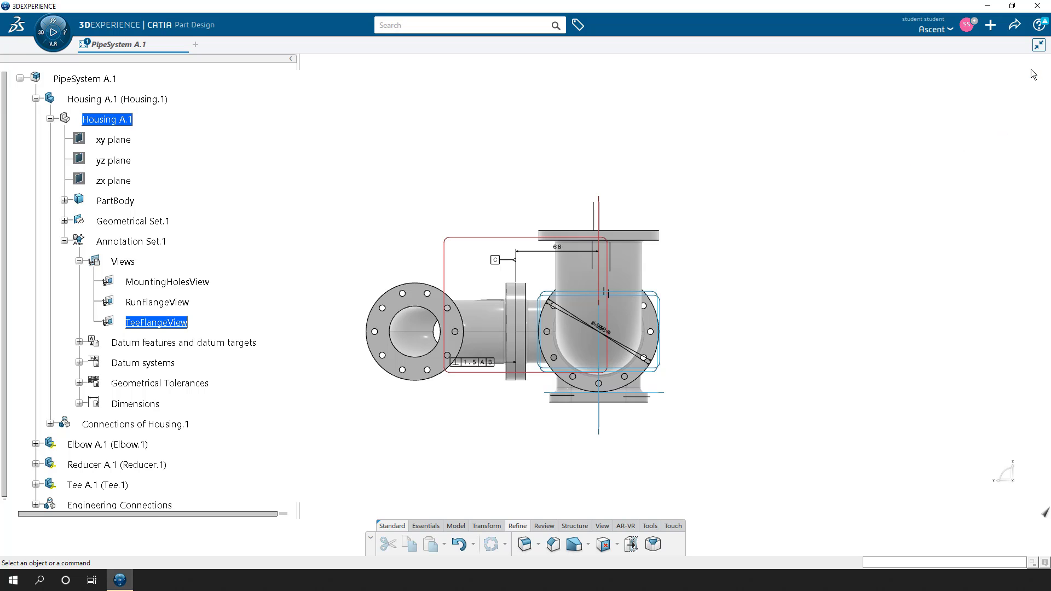
pyautogui.moveTo(220, 145)
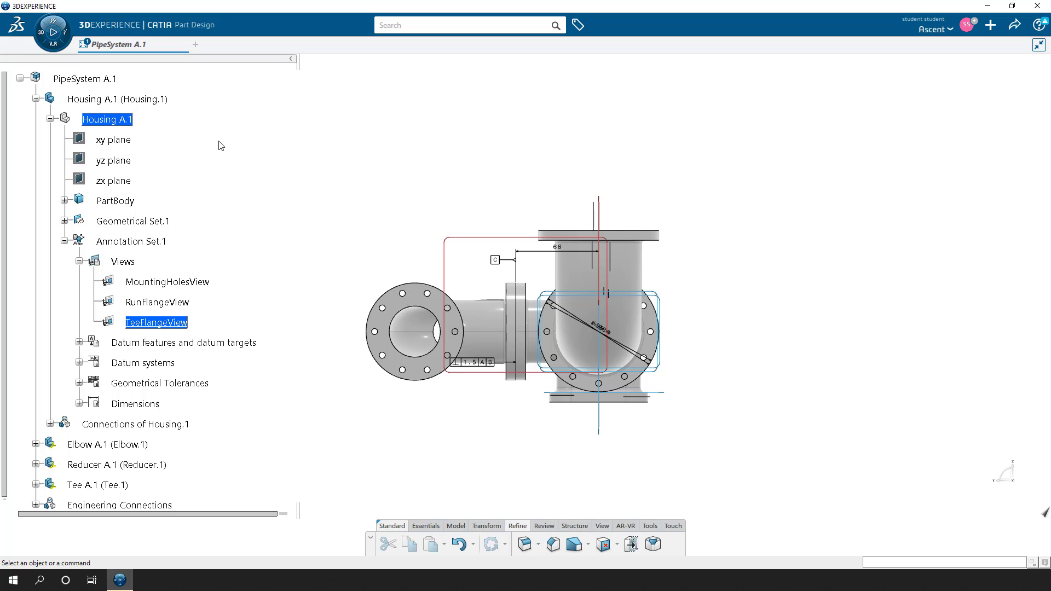
# Step: Collapse the Housing contents and select the PipeSystem assembly in the tree
pyautogui.click(50, 118)
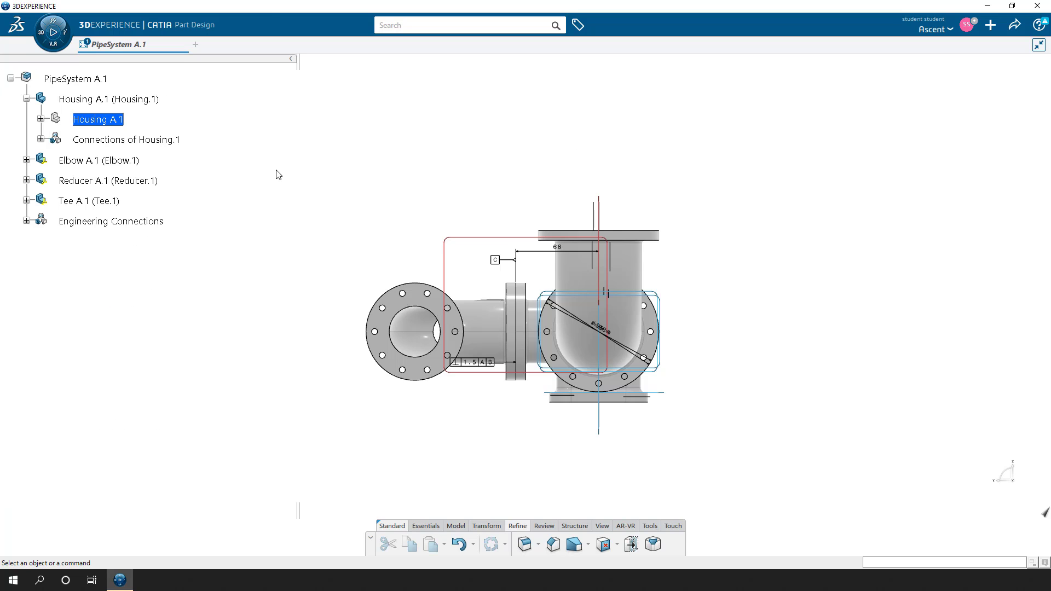
pyautogui.rightClick(109, 99)
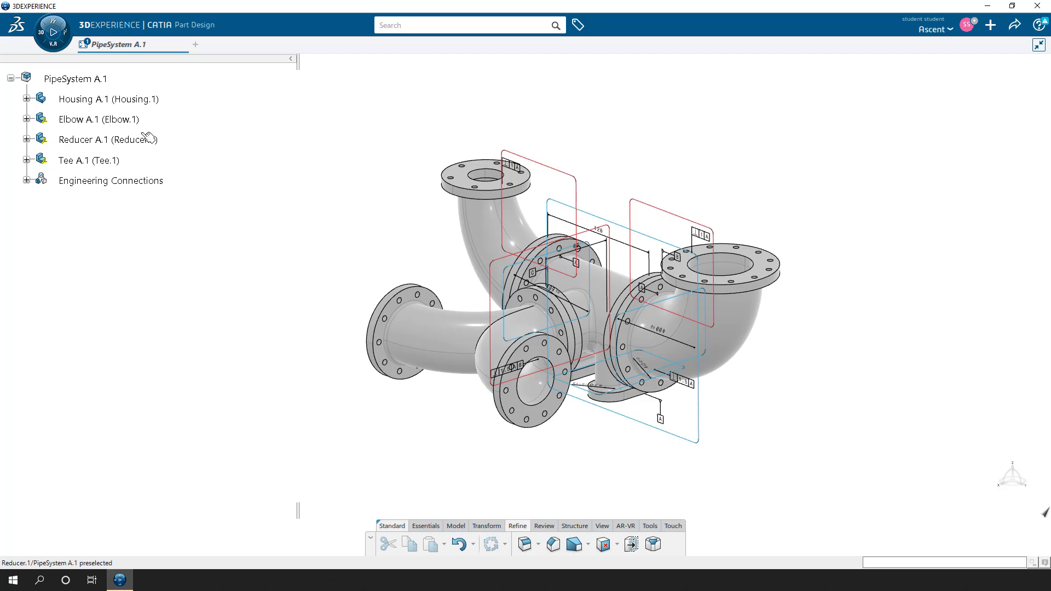
pyautogui.click(109, 99)
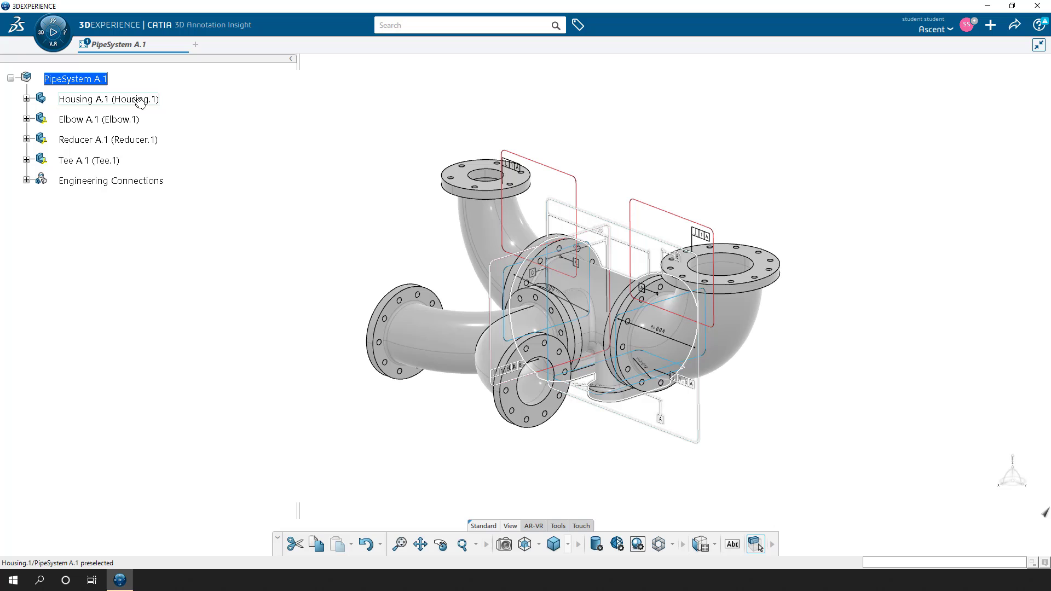
pyautogui.click(109, 98)
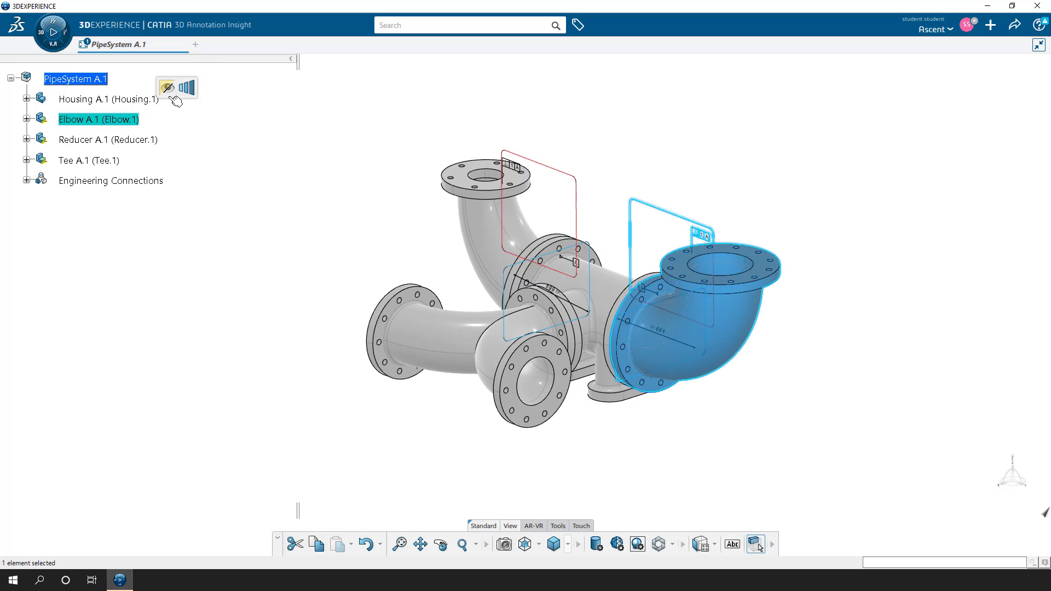
# Step: Expand Reducer A.1 and show its Annotation Set.1 in 3D
pyautogui.click(108, 139)
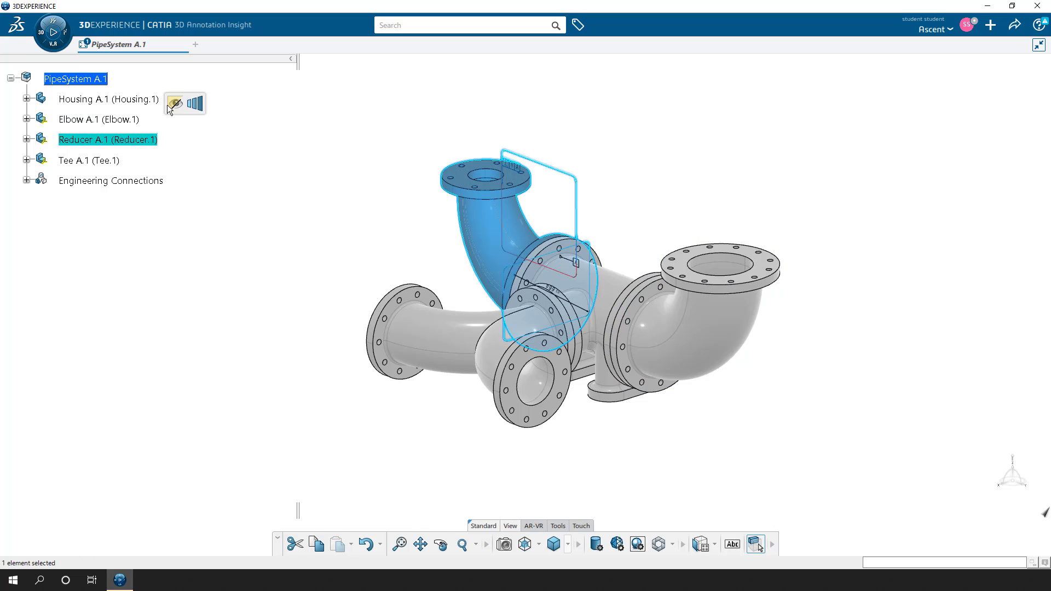
pyautogui.click(27, 139)
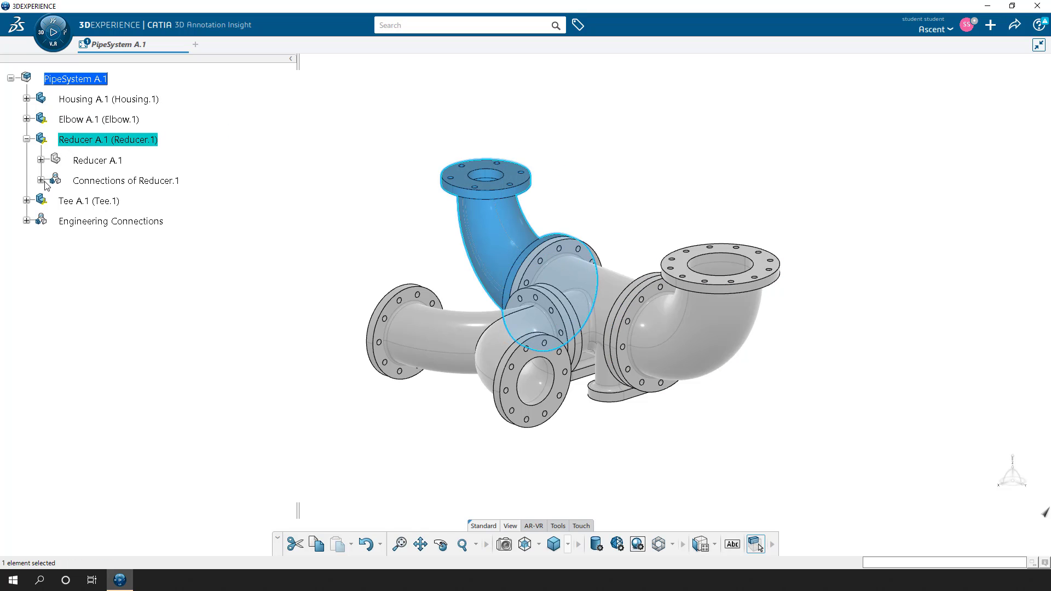
pyautogui.click(41, 159)
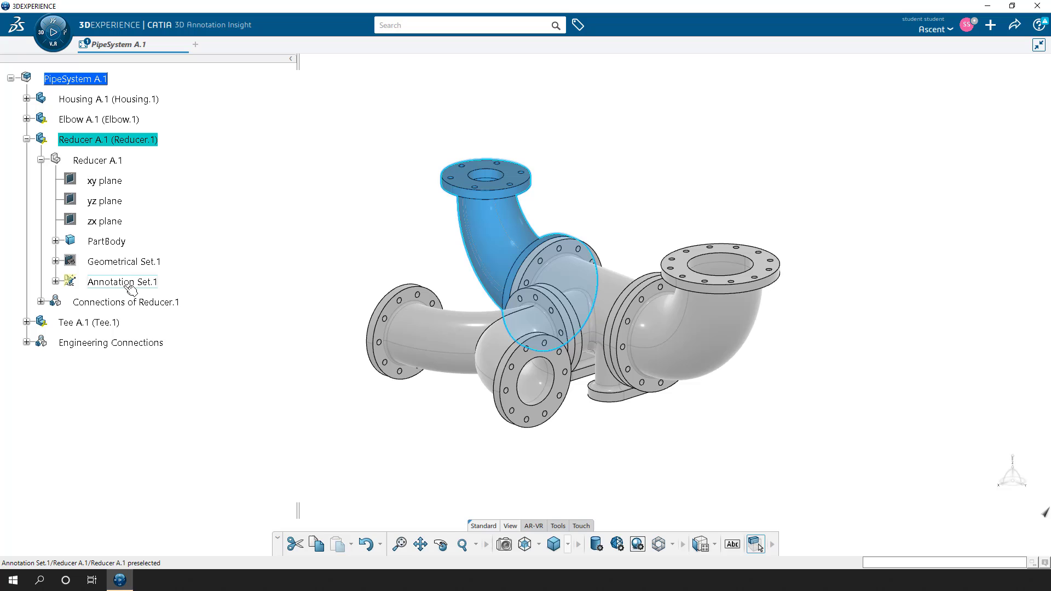
pyautogui.rightClick(123, 282)
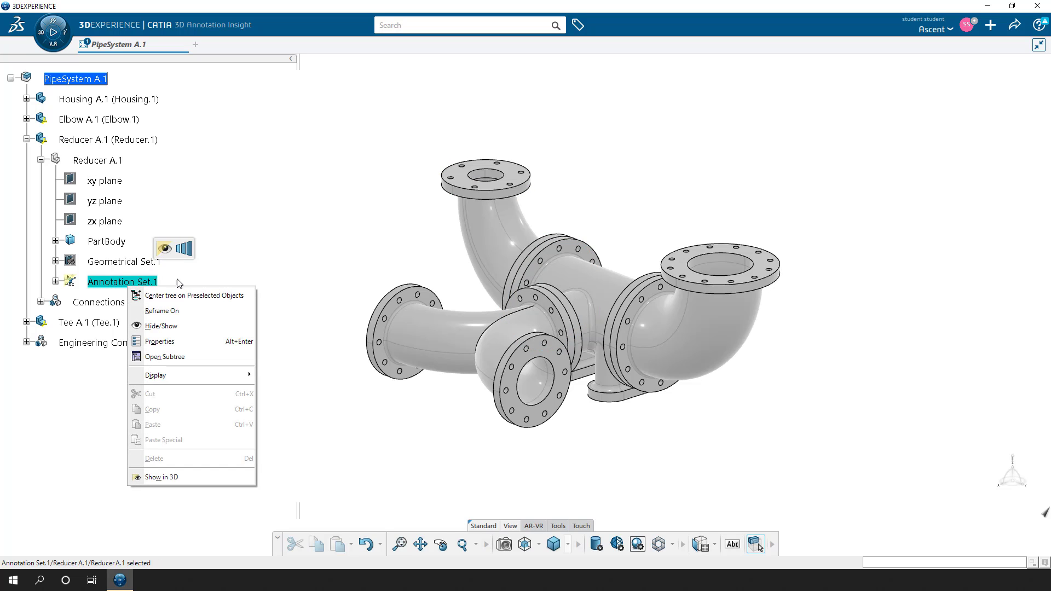
pyautogui.moveTo(162, 476)
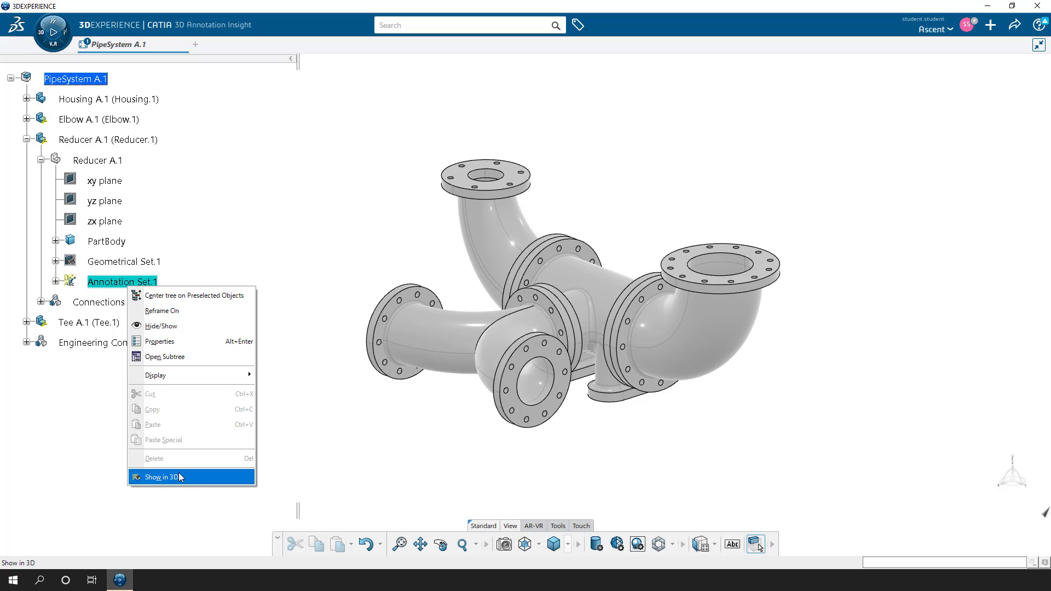
pyautogui.click(160, 476)
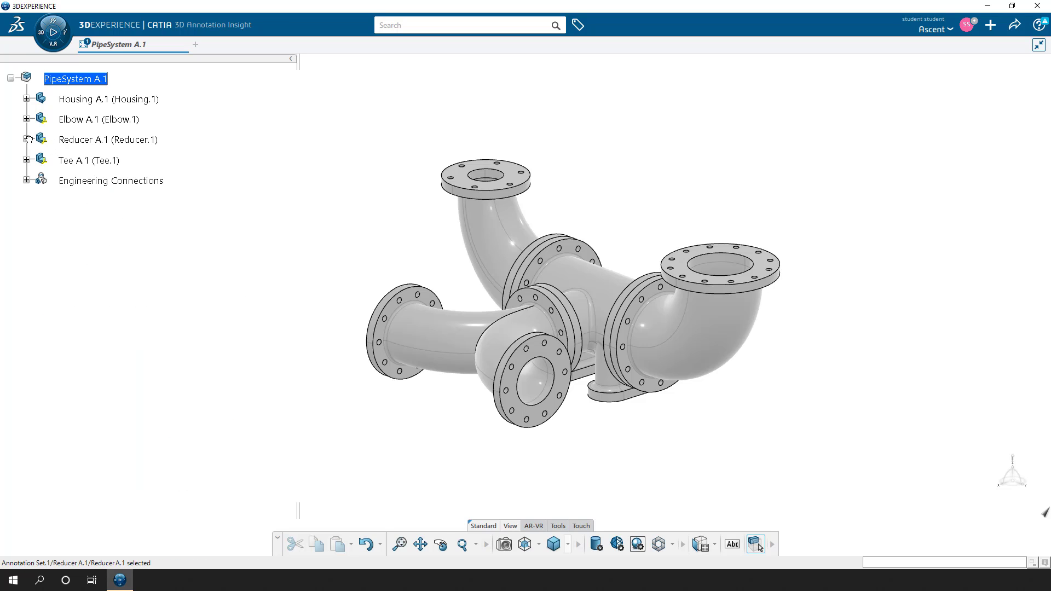
pyautogui.moveTo(234, 31)
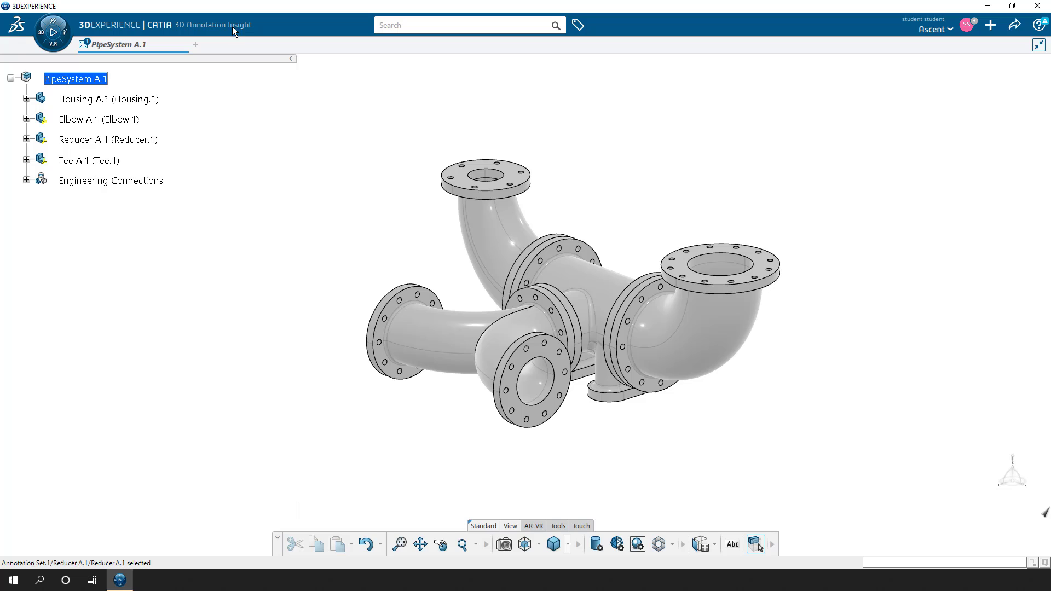
pyautogui.moveTo(141, 56)
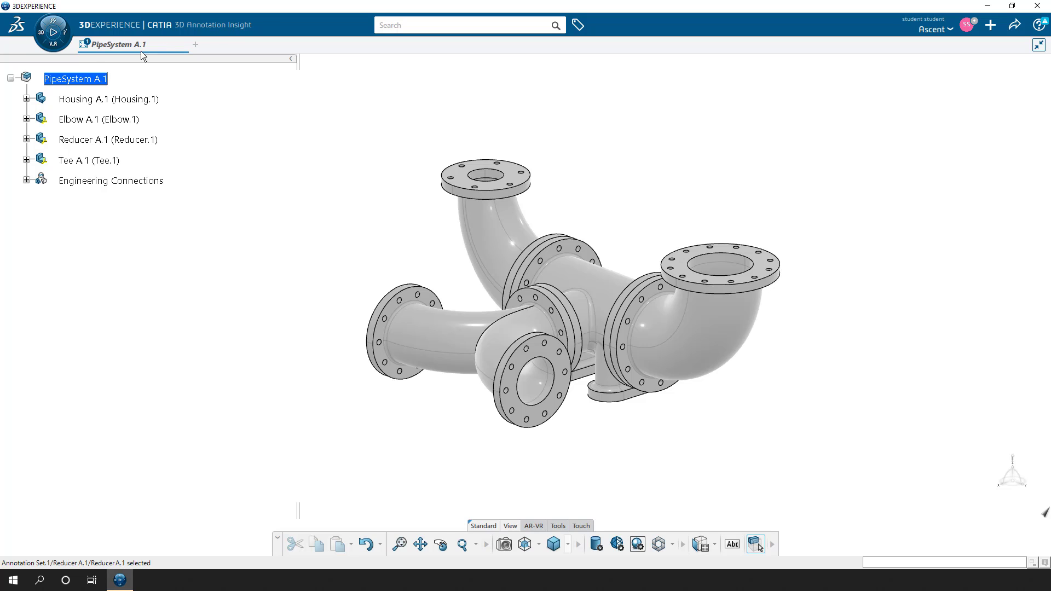
# Step: Select Housing A.1 and launch the 3D Tolerancing & Annotation app from the compass list
pyautogui.click(27, 100)
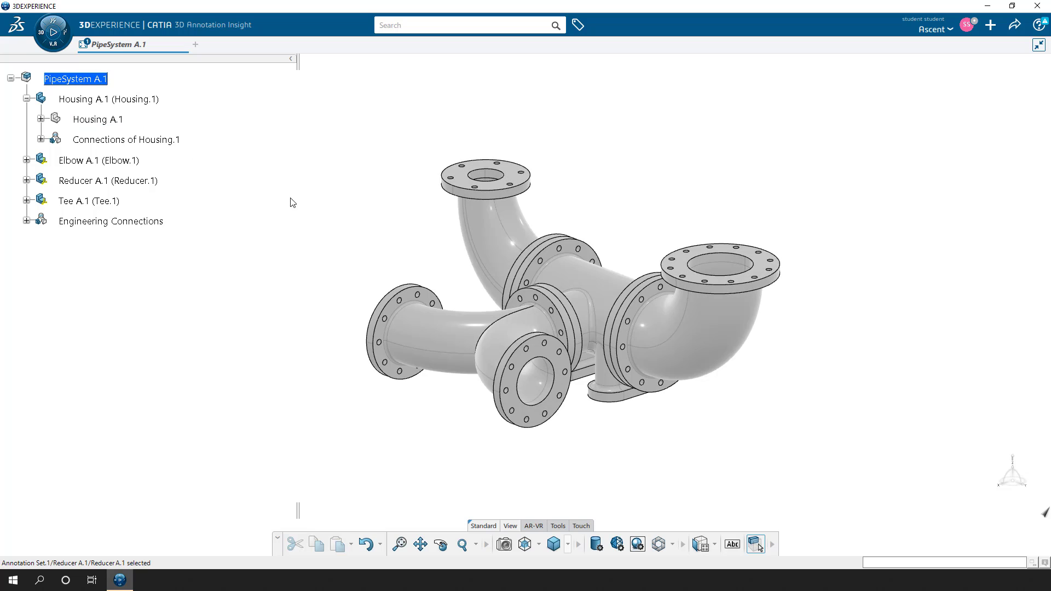
pyautogui.moveTo(97, 120)
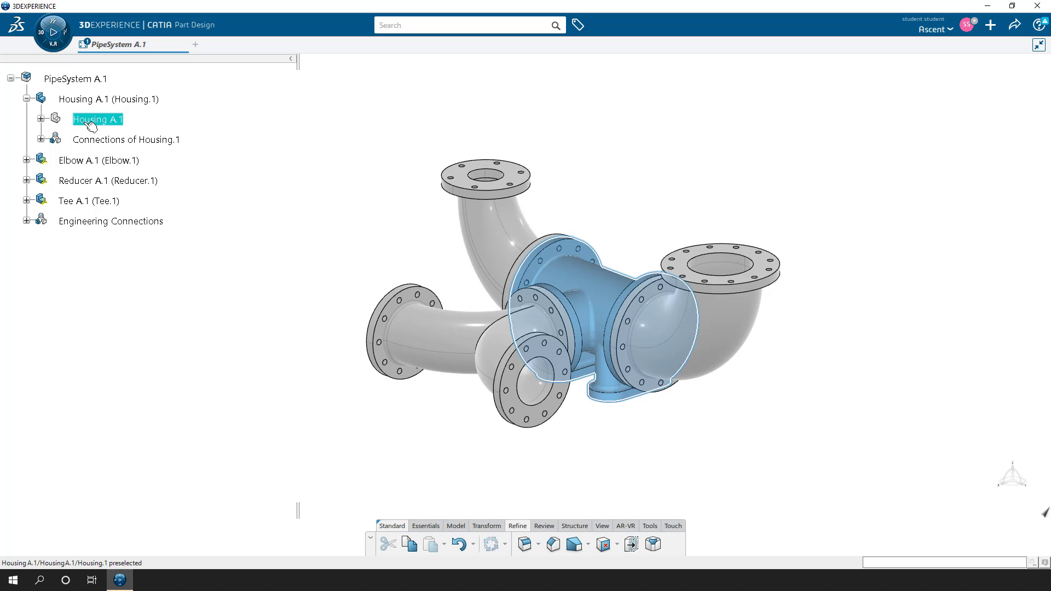
pyautogui.click(98, 120)
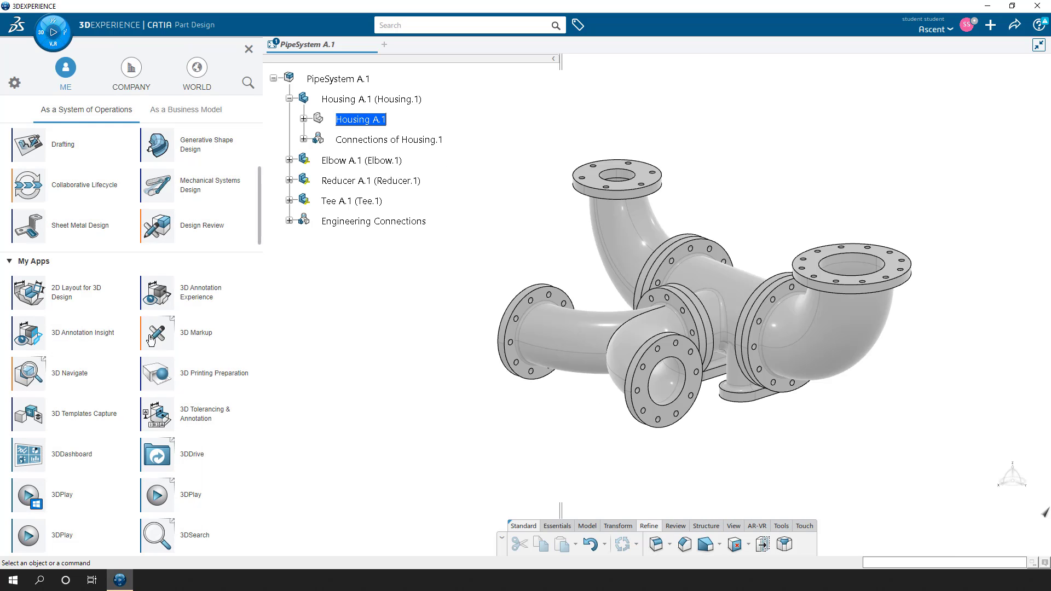
pyautogui.moveTo(168, 446)
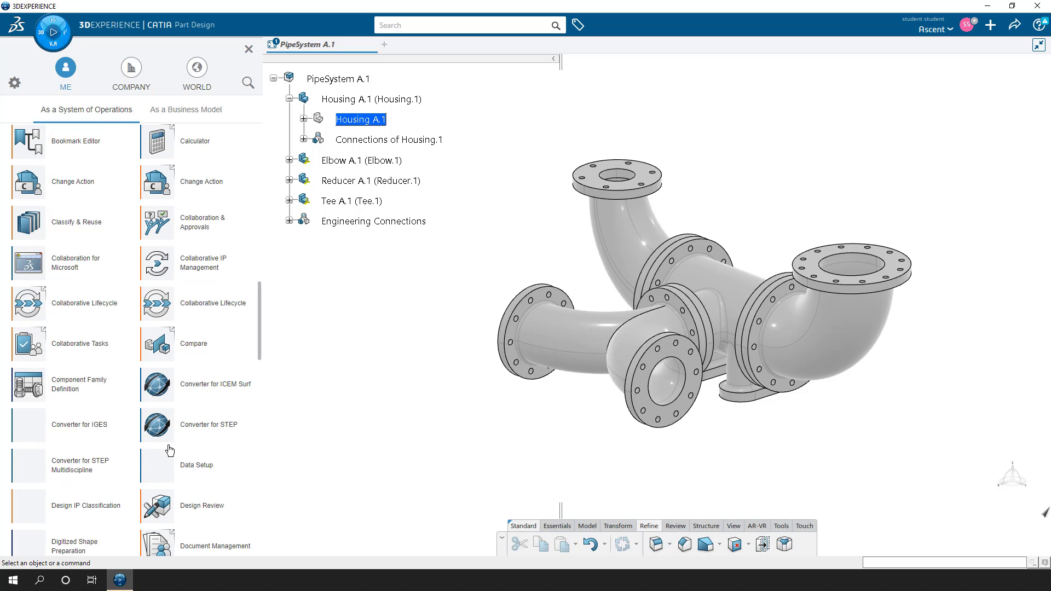
pyautogui.scroll(-3)
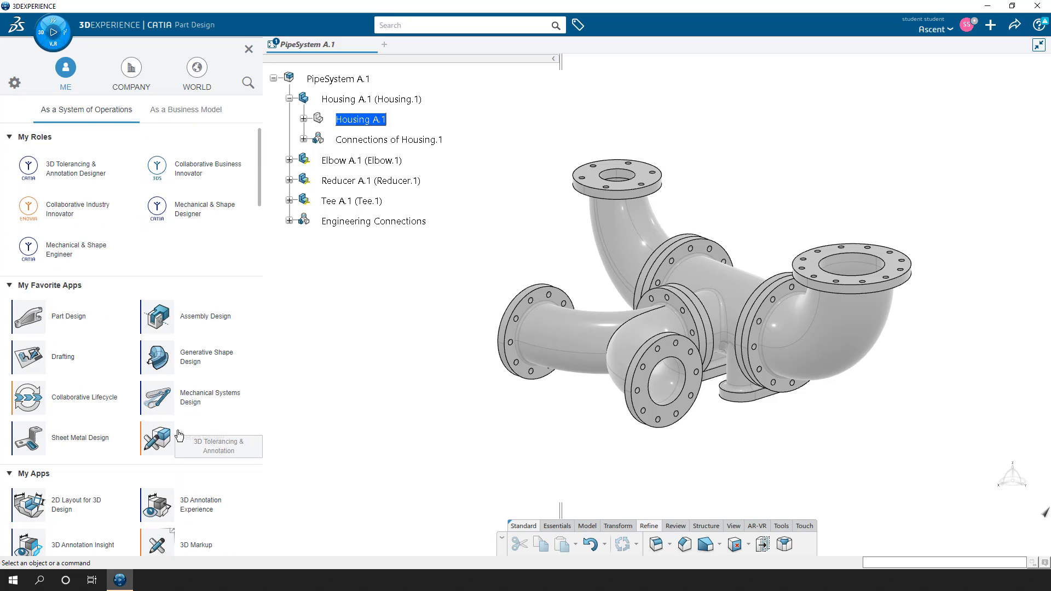
pyautogui.scroll(-3)
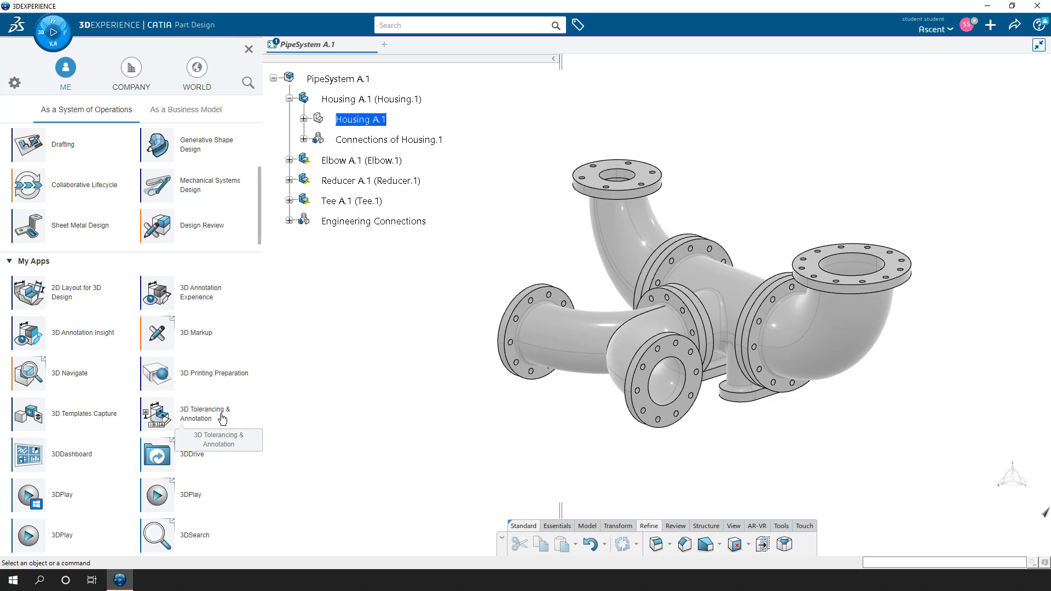
pyautogui.moveTo(162, 417)
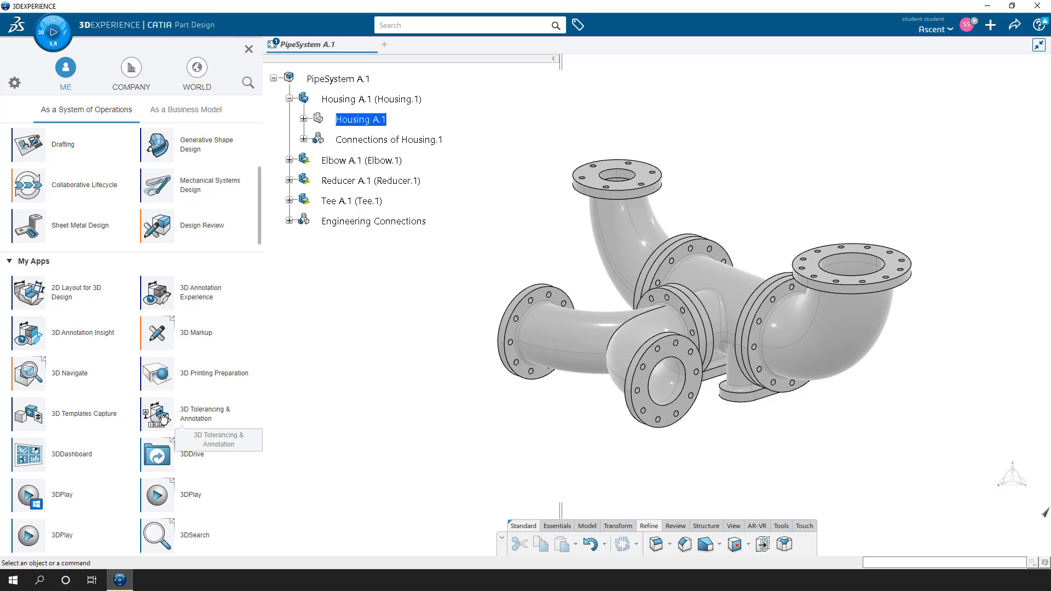
pyautogui.click(155, 413)
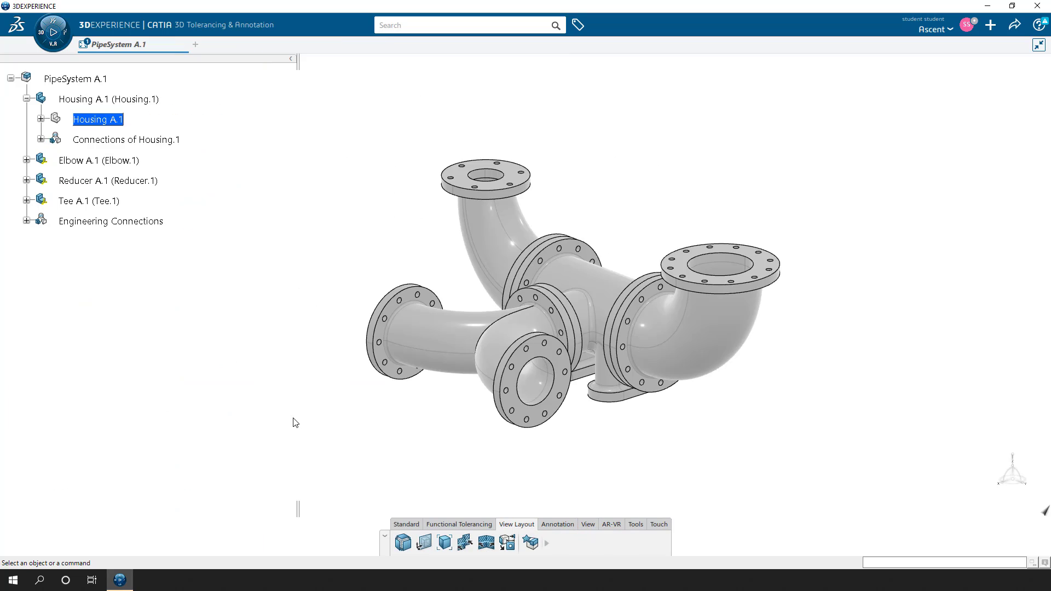
# Step: Browse the Functional Tolerancing, View Layout and Annotation command tabs
pyautogui.click(459, 524)
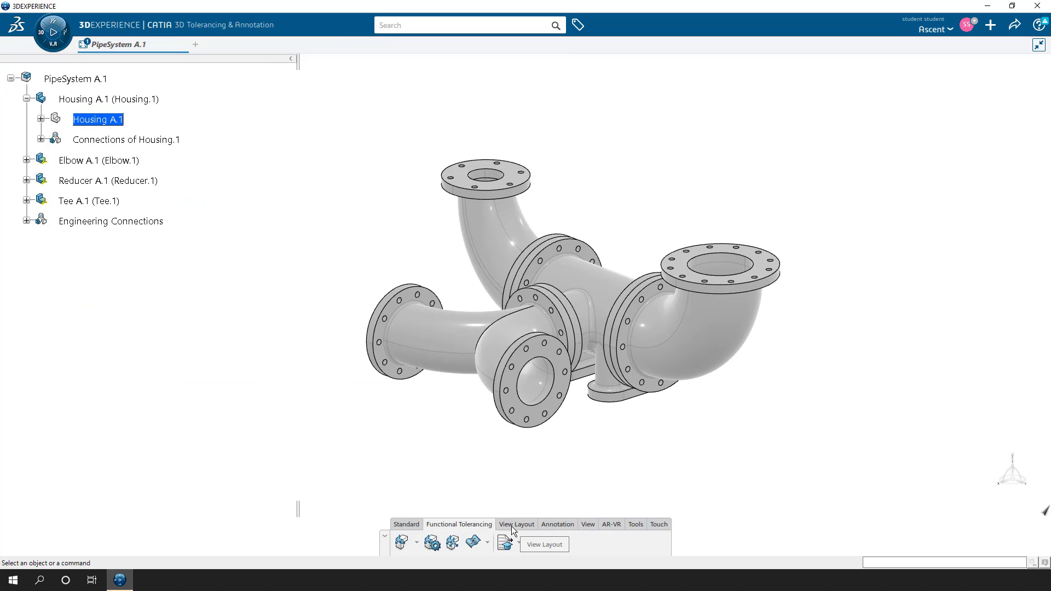
pyautogui.click(515, 524)
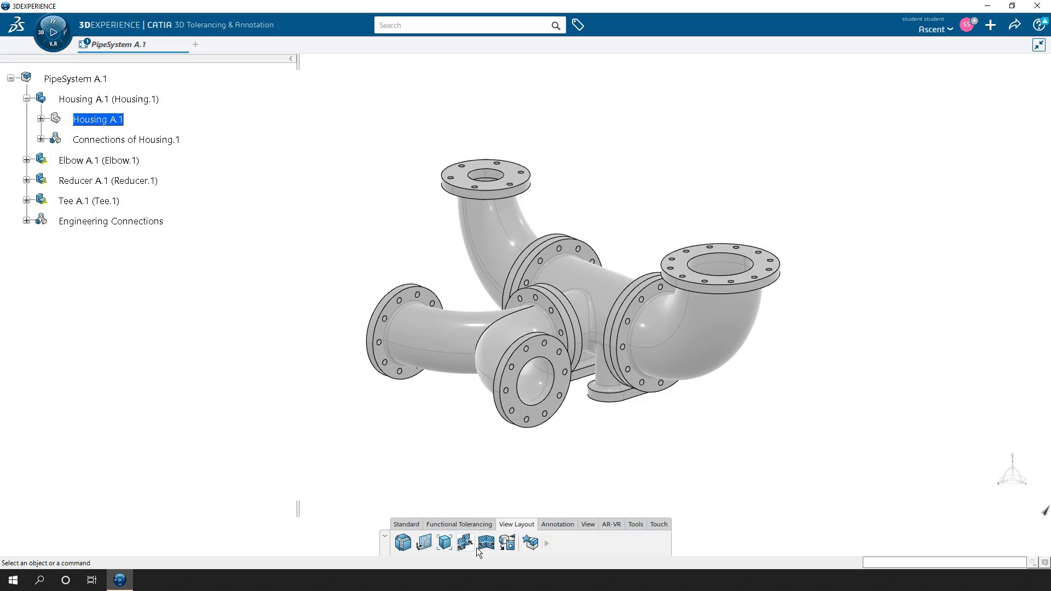
pyautogui.moveTo(423, 543)
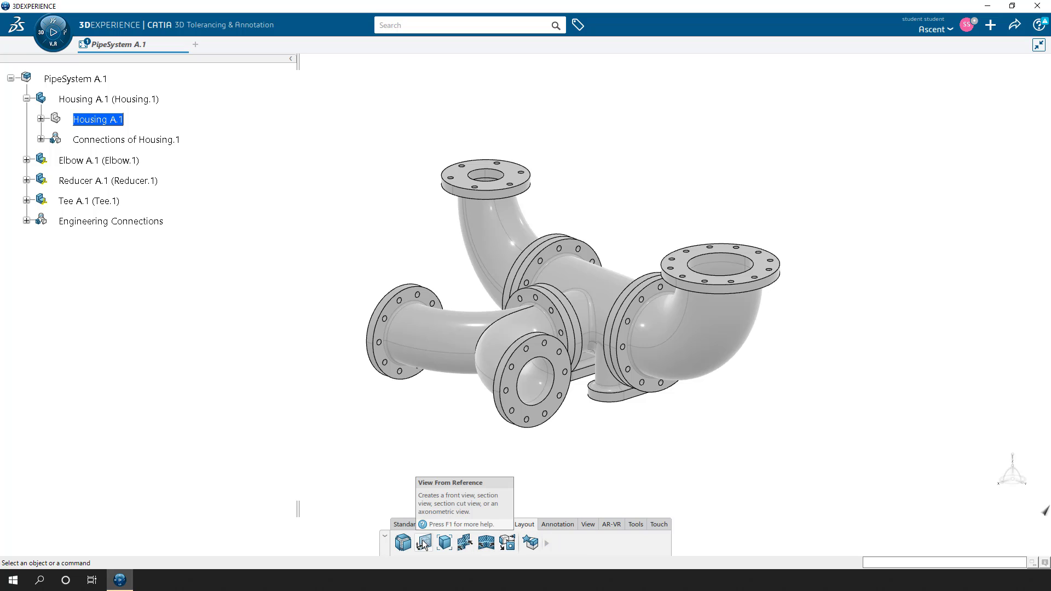
pyautogui.moveTo(443, 542)
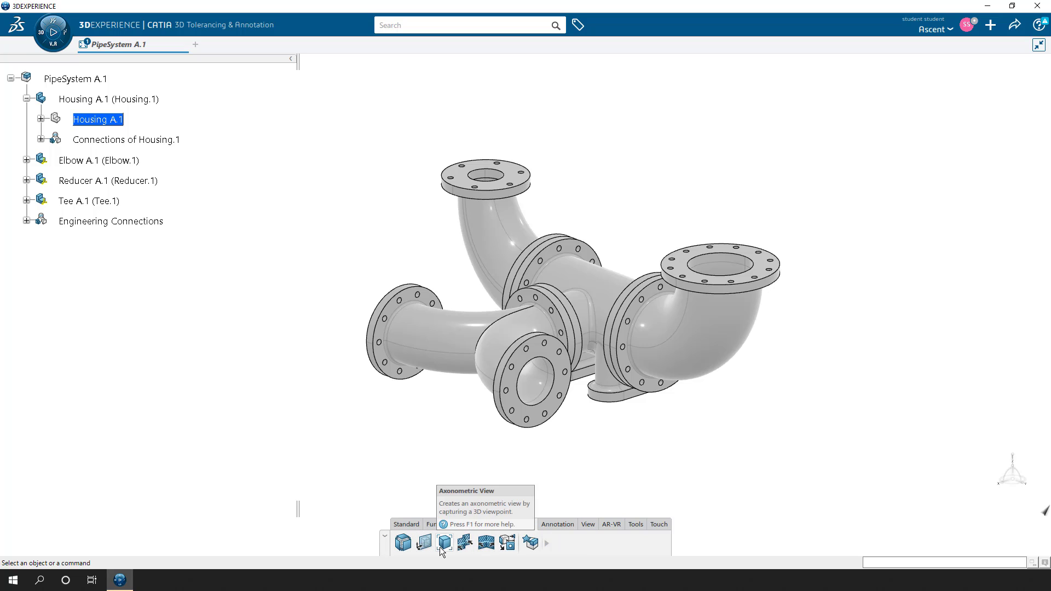
pyautogui.moveTo(465, 543)
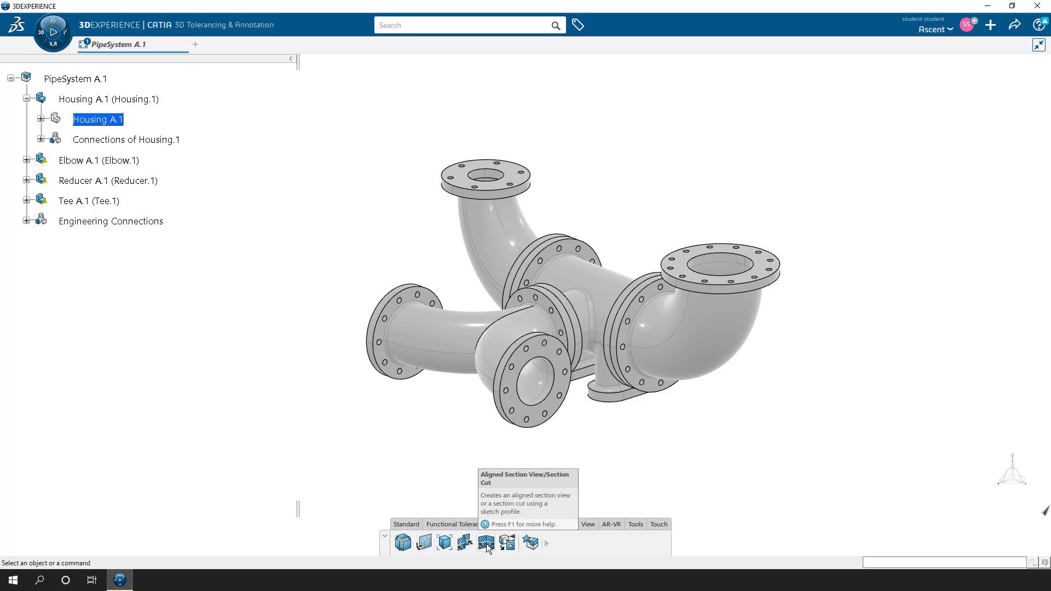
pyautogui.moveTo(464, 543)
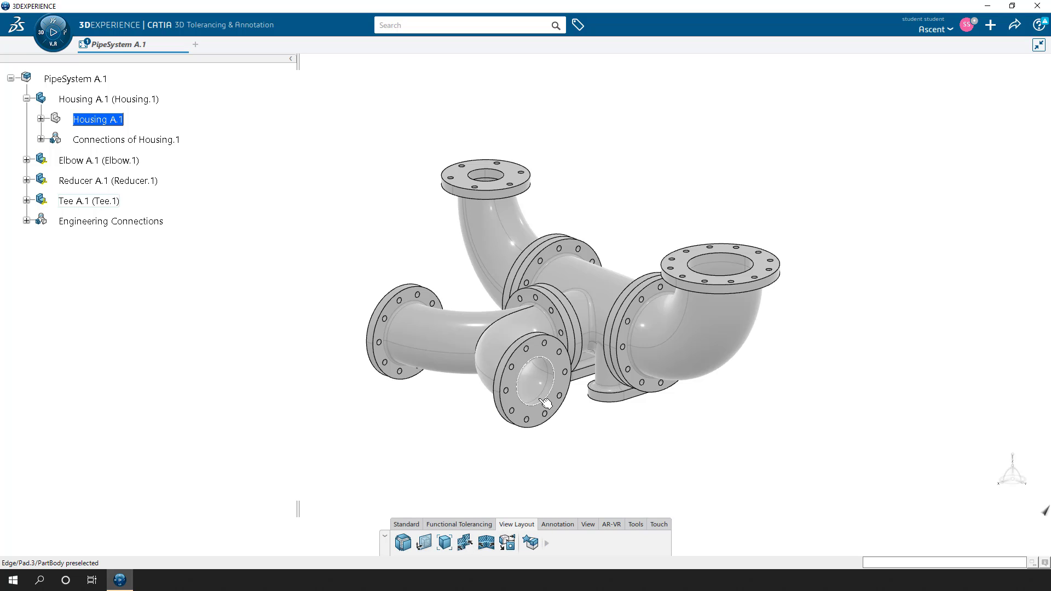
pyautogui.click(557, 524)
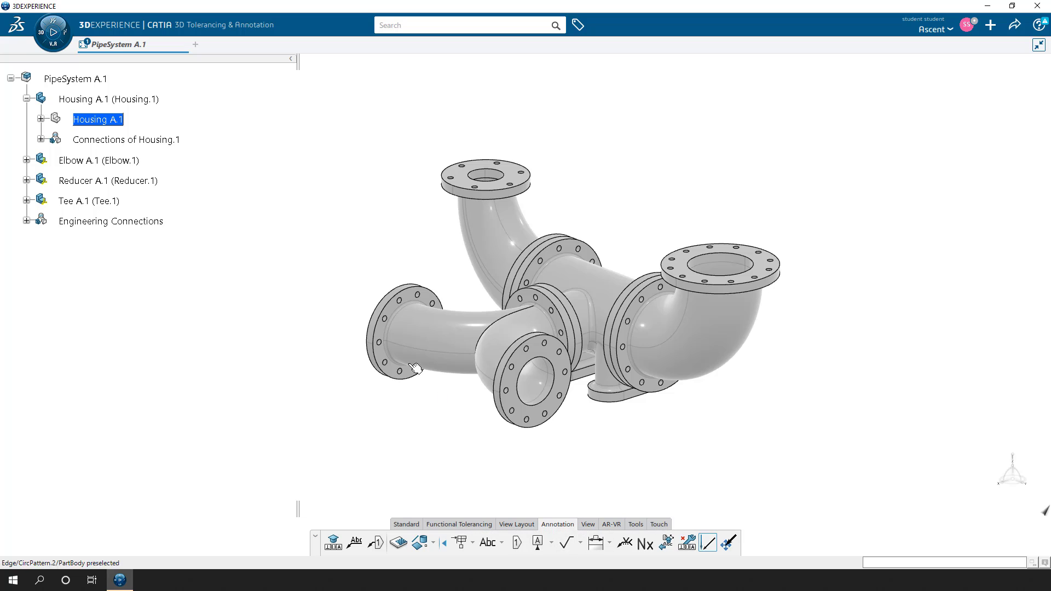
# Step: Expand Housing's Annotation Set.1 showing MountingHolesView, RunFlangeView and TeeFlangeView, and bring up its options
pyautogui.rightClick(97, 119)
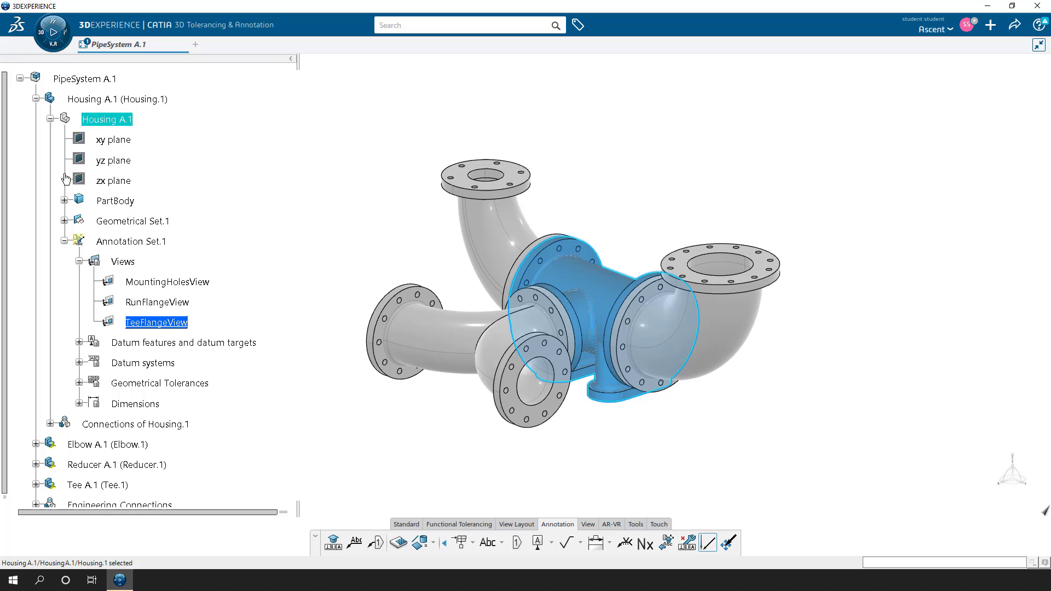
pyautogui.rightClick(131, 241)
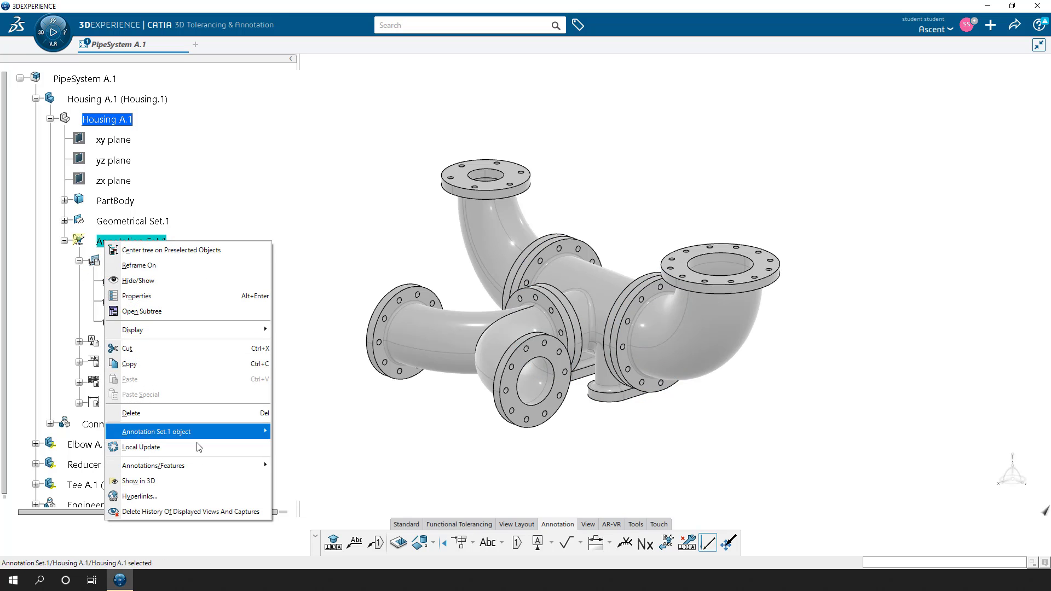